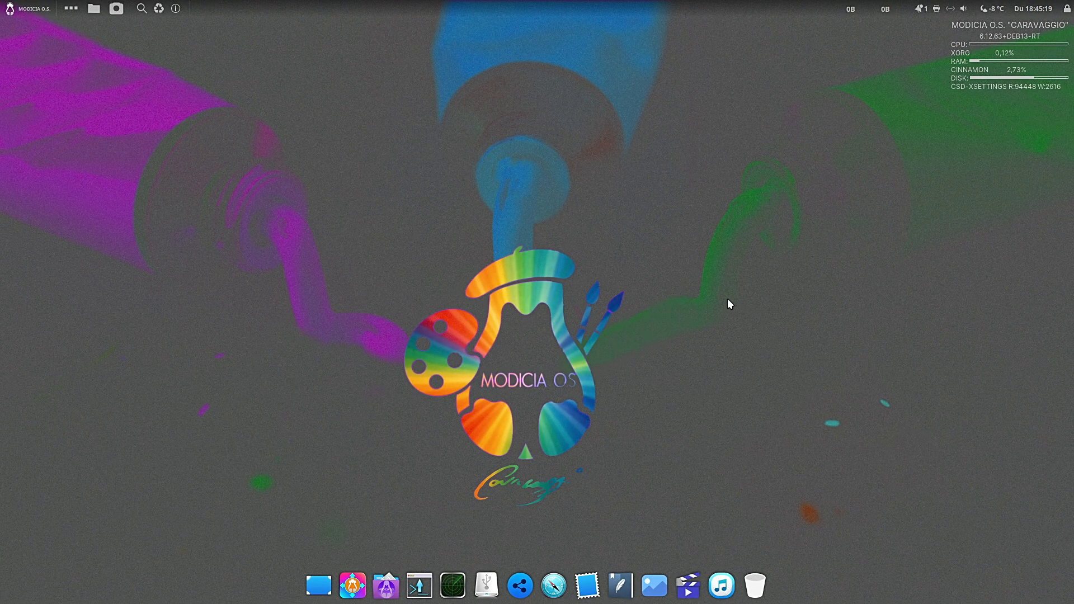
mouse_move(383, 579)
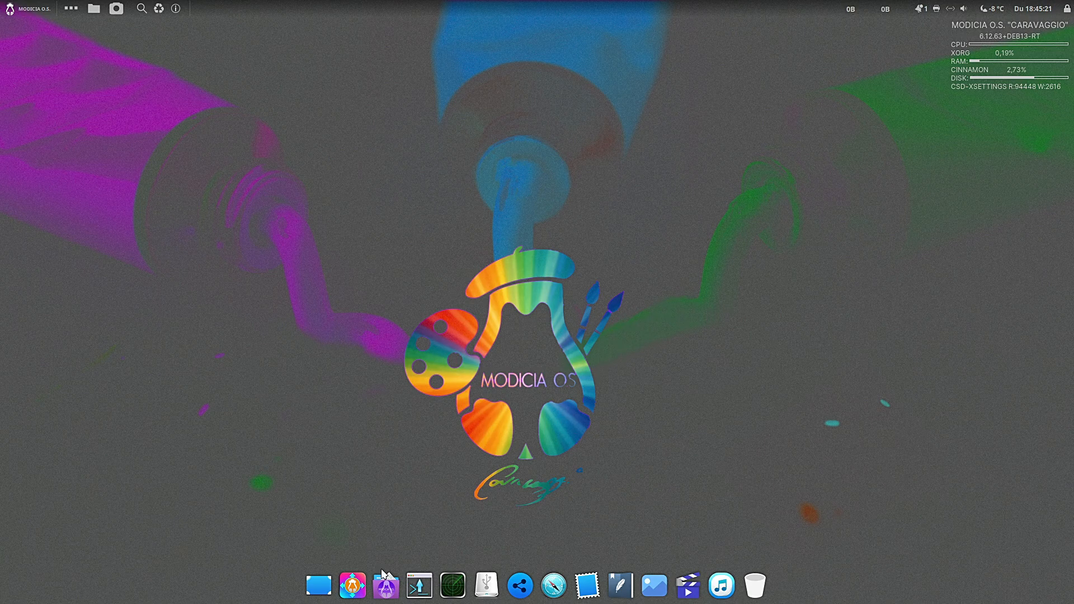
Step: View the home folder as large icons in the file manager and check its version information
click(388, 589)
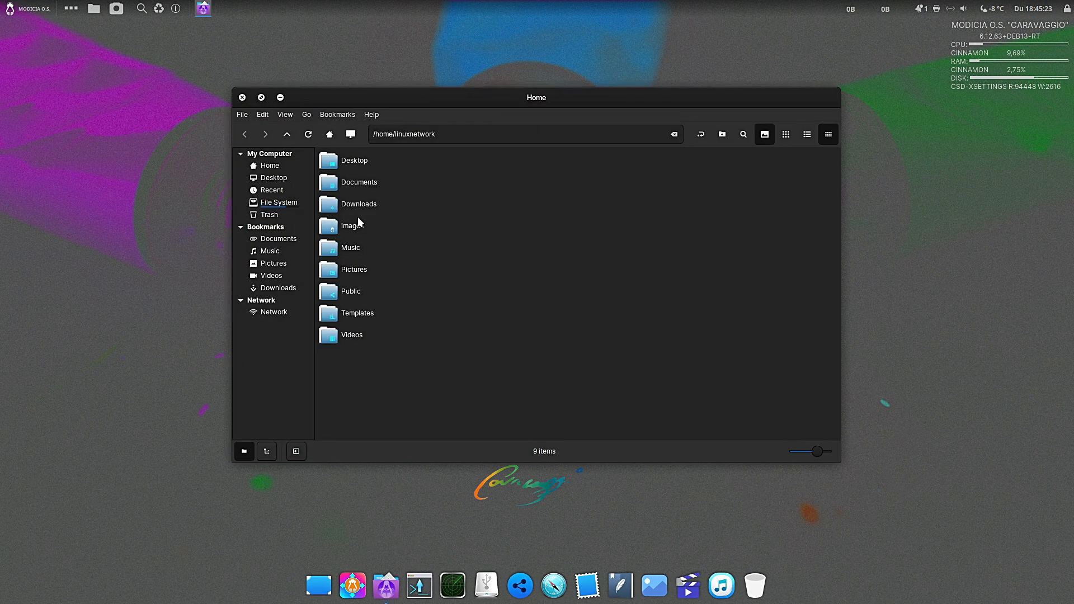
click(786, 134)
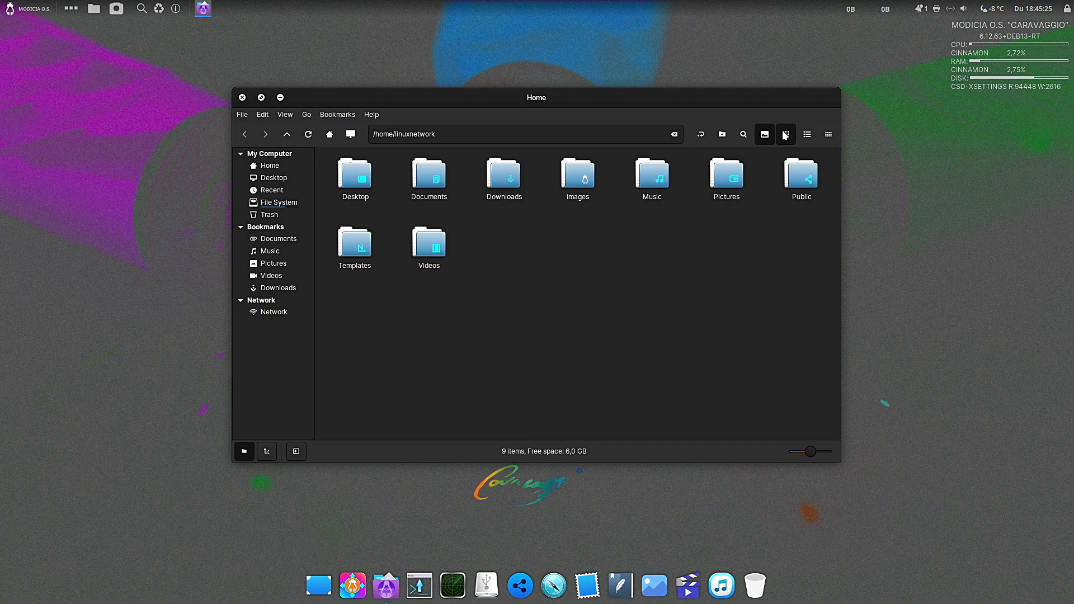
click(370, 114)
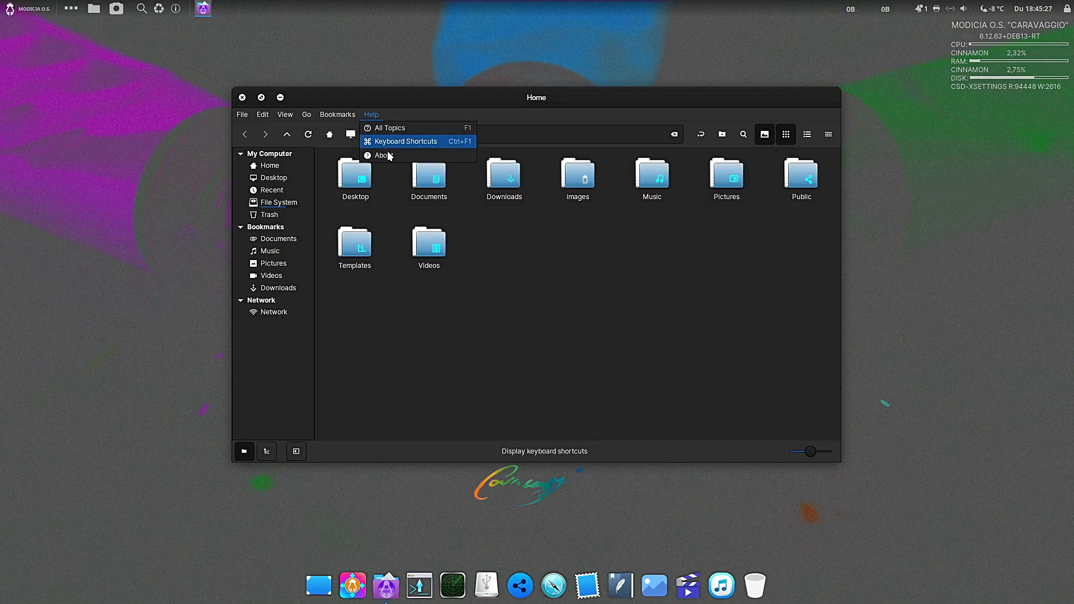
click(380, 154)
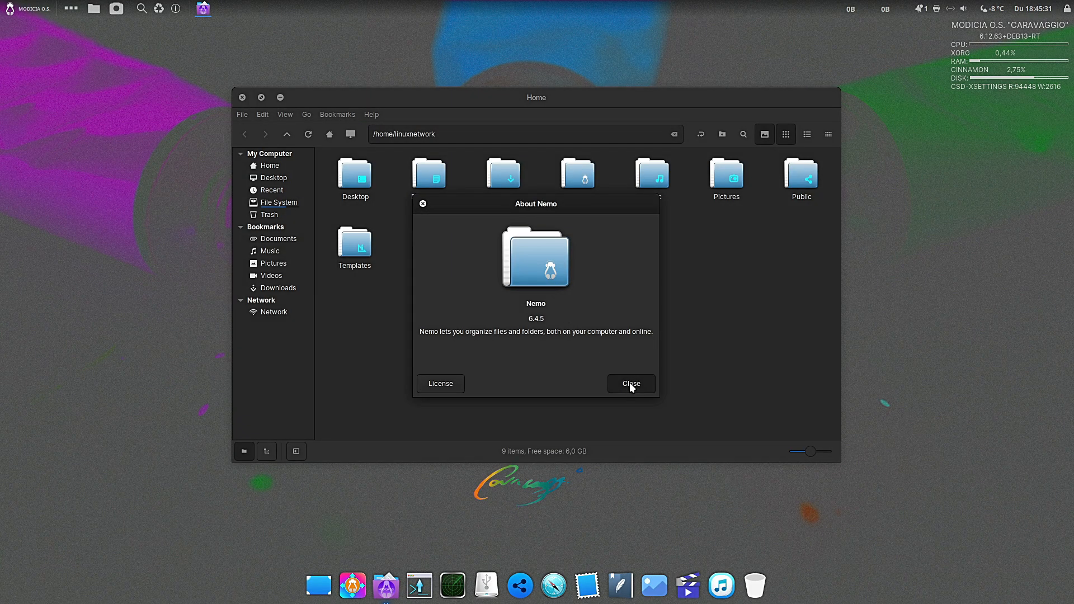
click(631, 383)
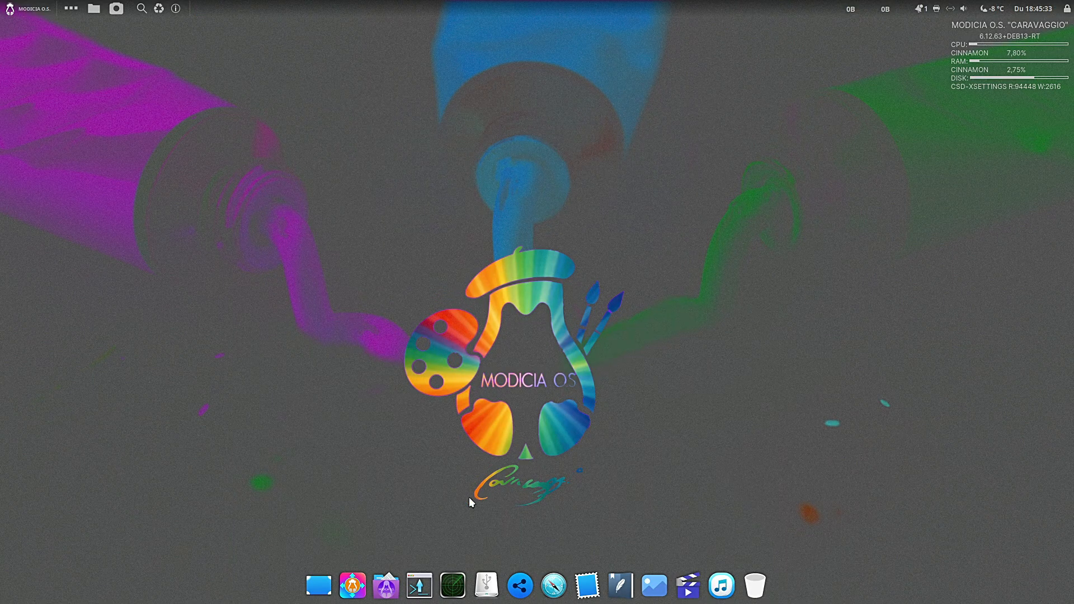
Step: Review the System Info page in System Settings showing Cinnamon 6.4.10, then leave it
click(10, 7)
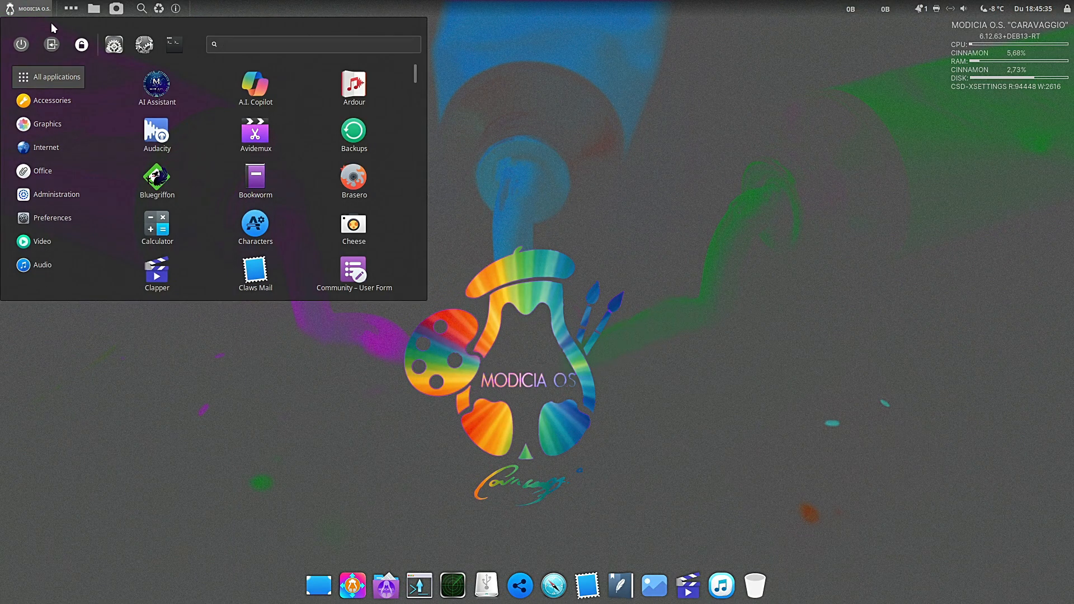
click(114, 45)
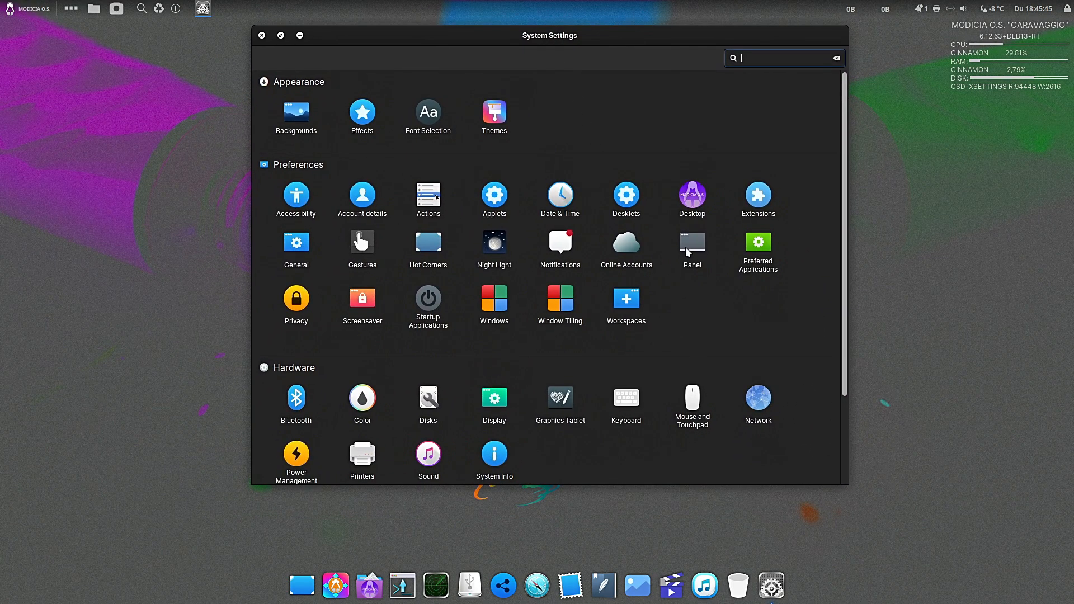
click(494, 454)
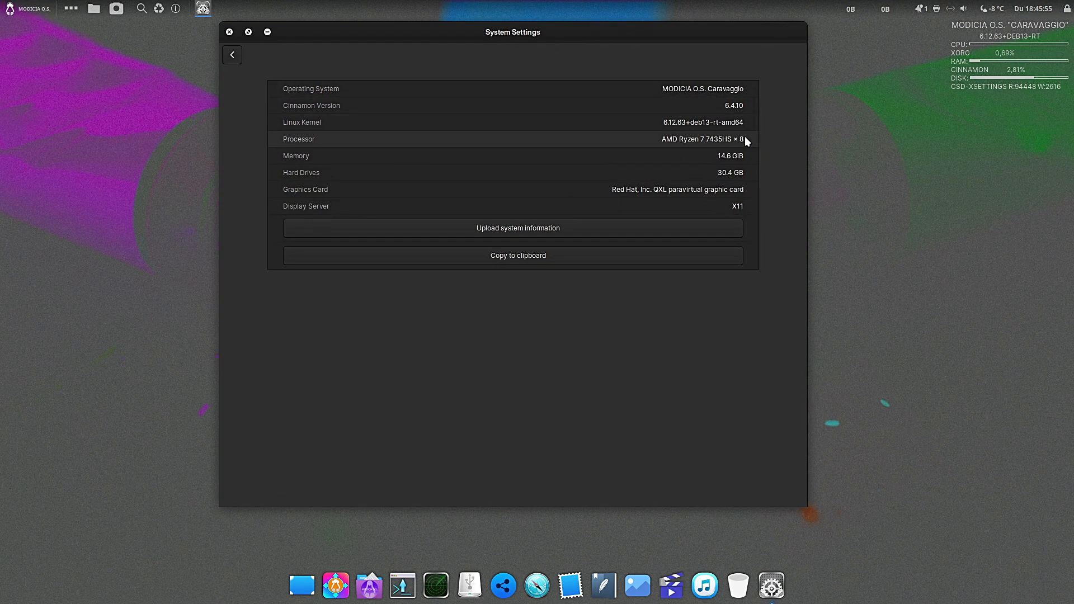
mouse_move(738, 189)
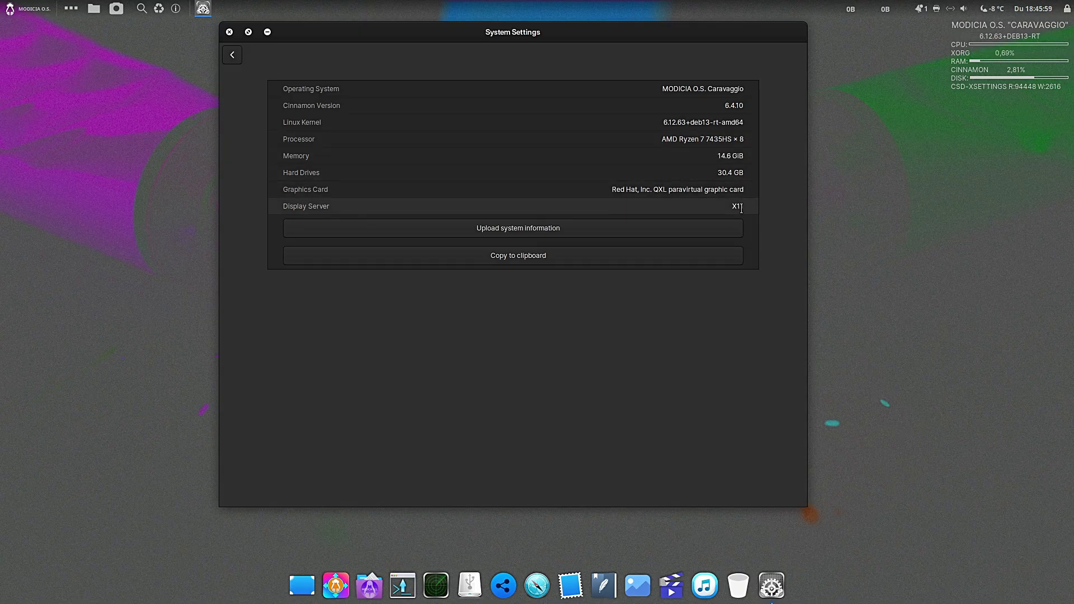
click(233, 54)
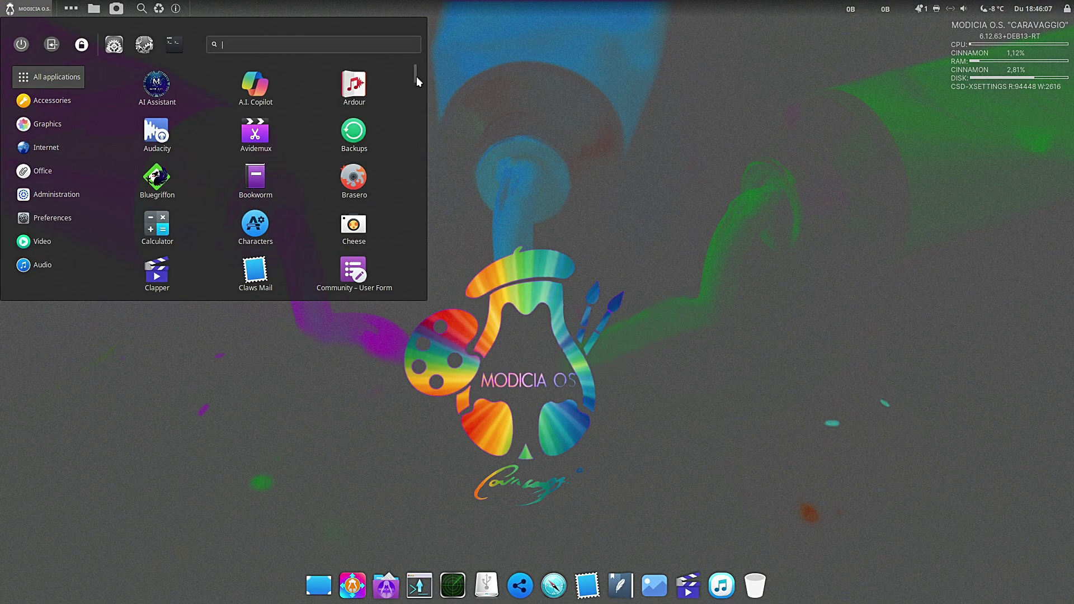
Step: Launch Info MODICIA from the applications list to show the neofetch-style system summary in a terminal
scroll(down, 3)
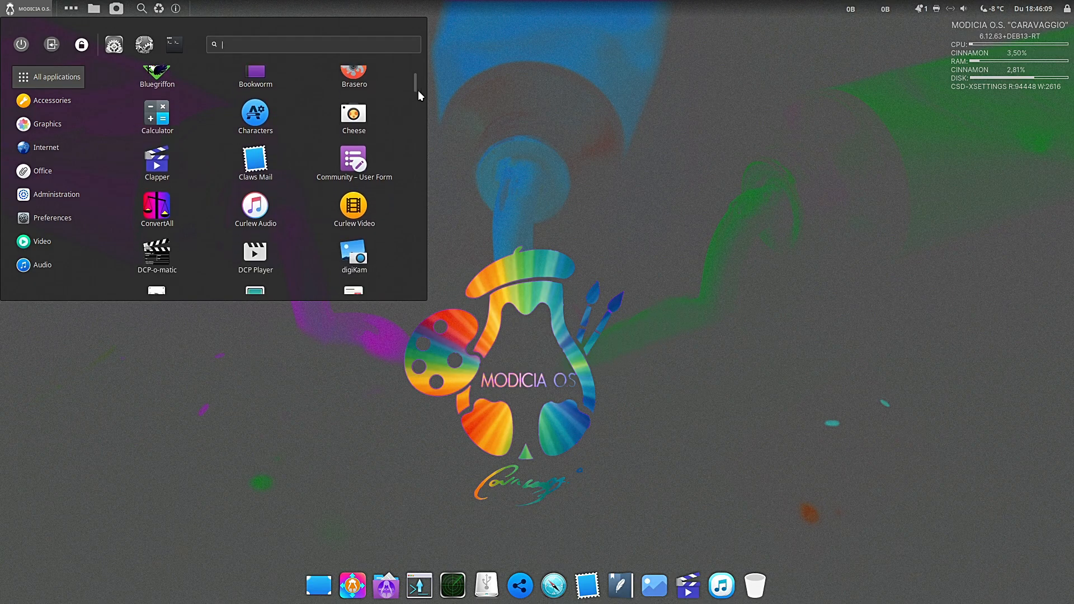
scroll(down, 3)
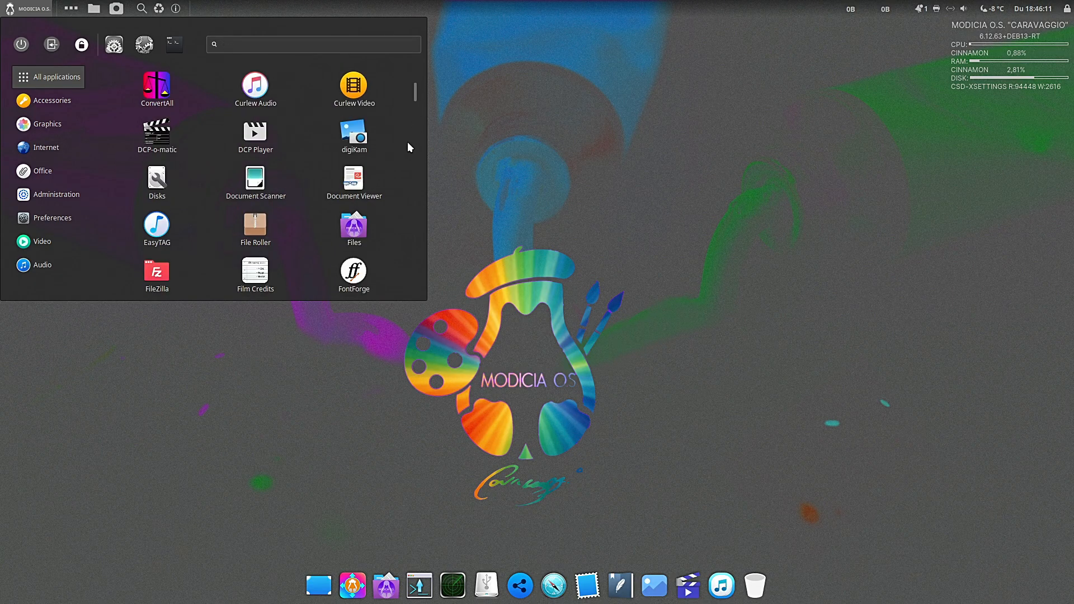
scroll(down, 3)
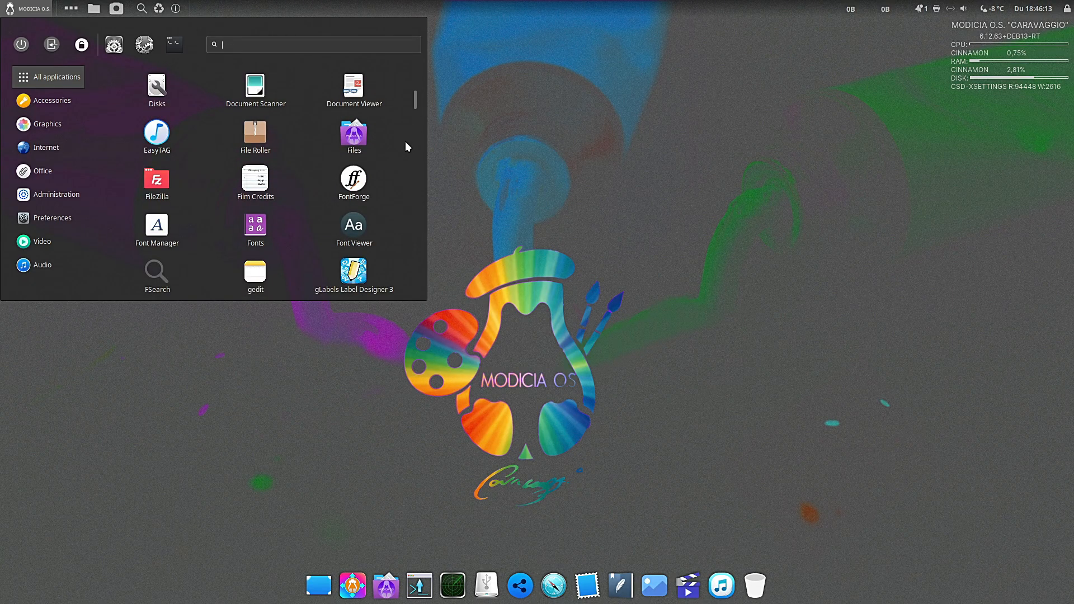
scroll(down, 3)
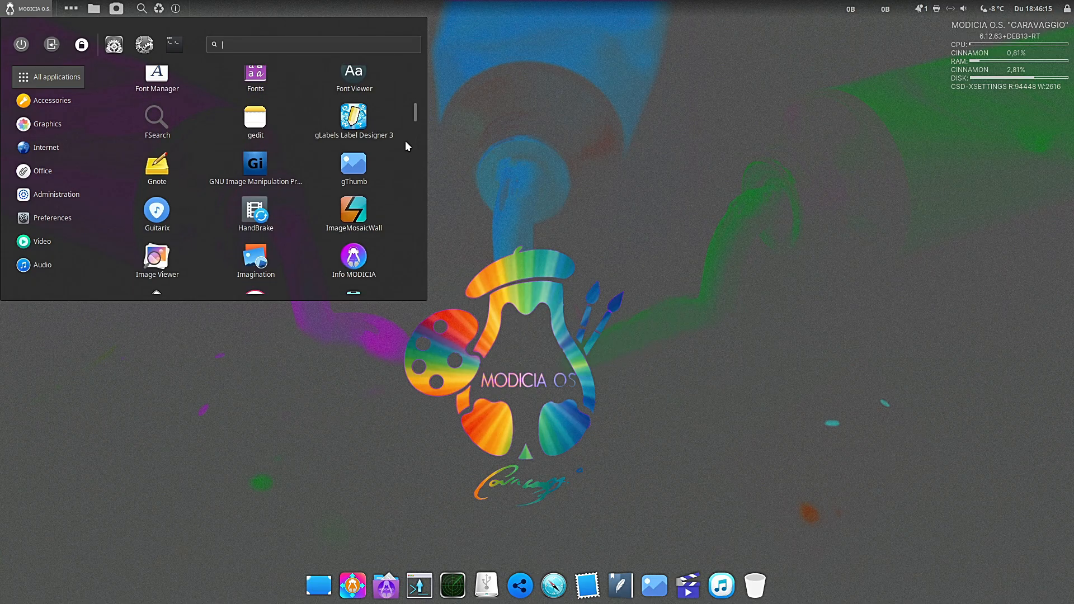
scroll(down, 3)
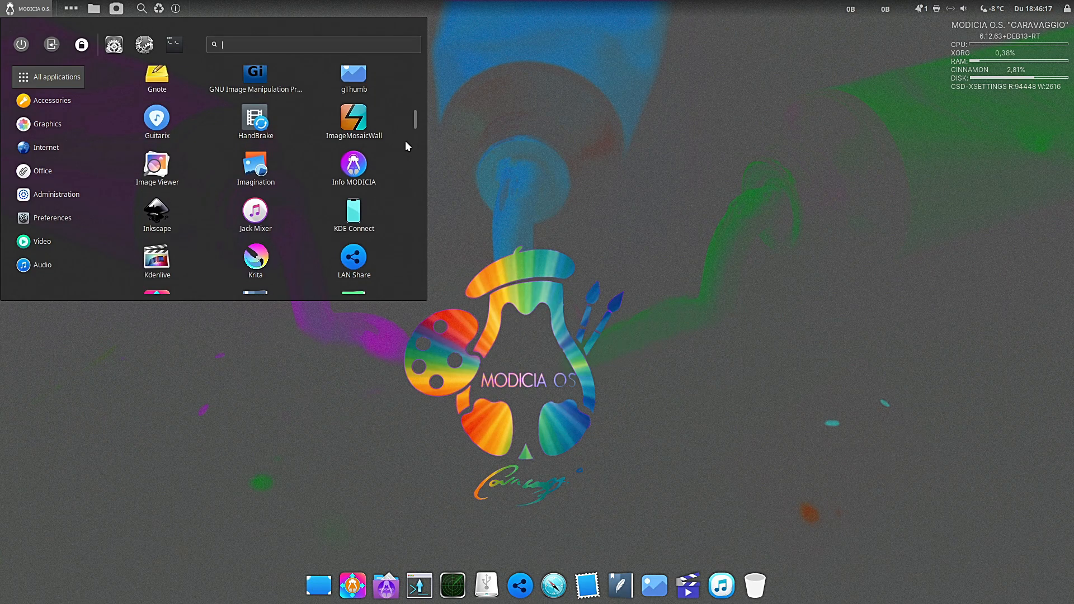
scroll(down, 3)
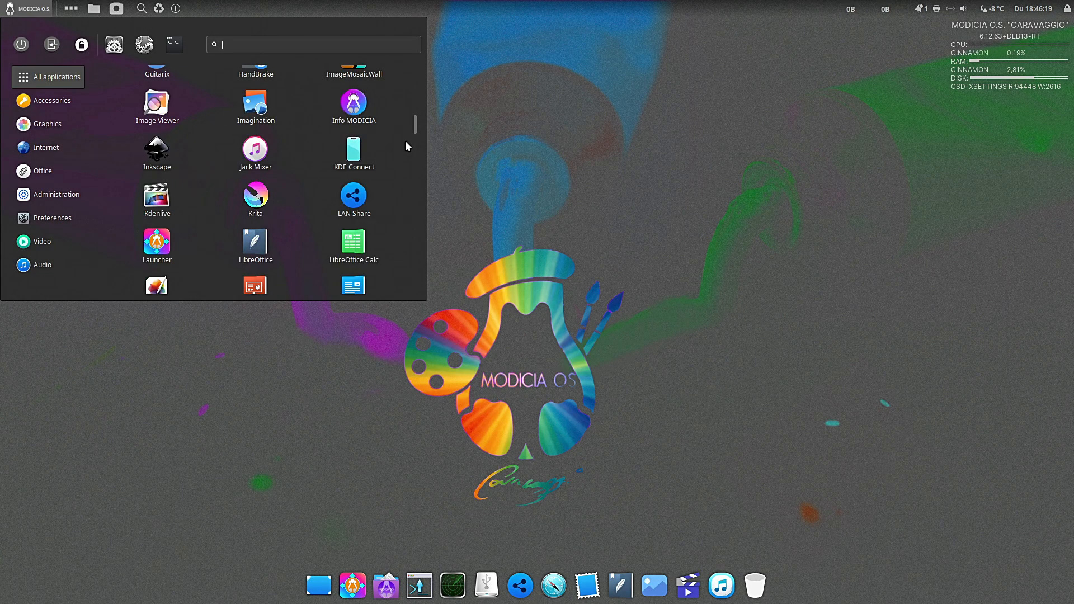
click(353, 101)
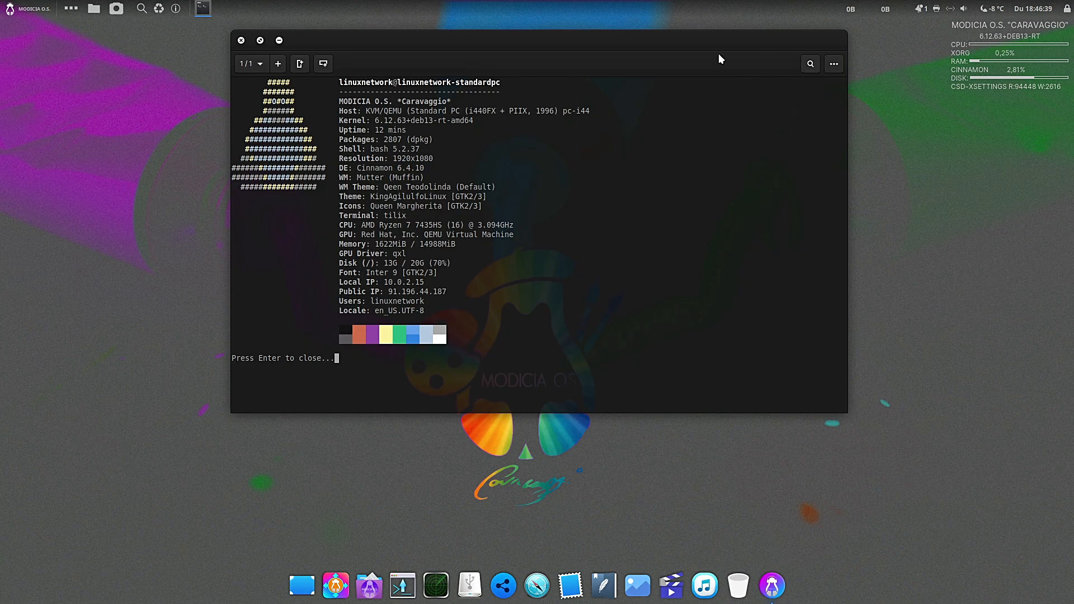
Step: Browse the all-applications grid from the top down to the Settings group of entries
click(10, 9)
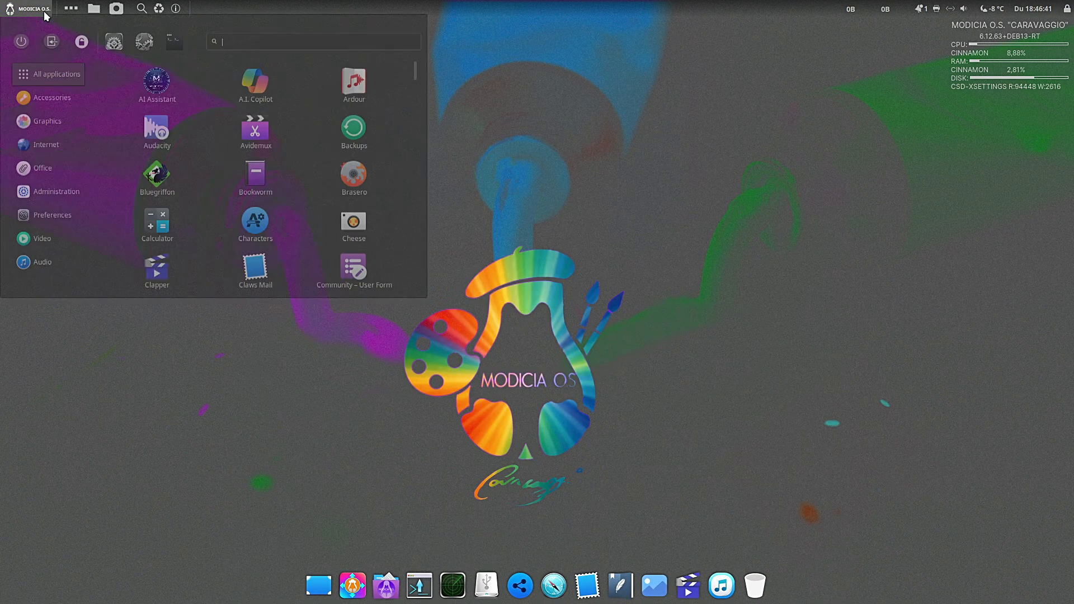
scroll(down, 3)
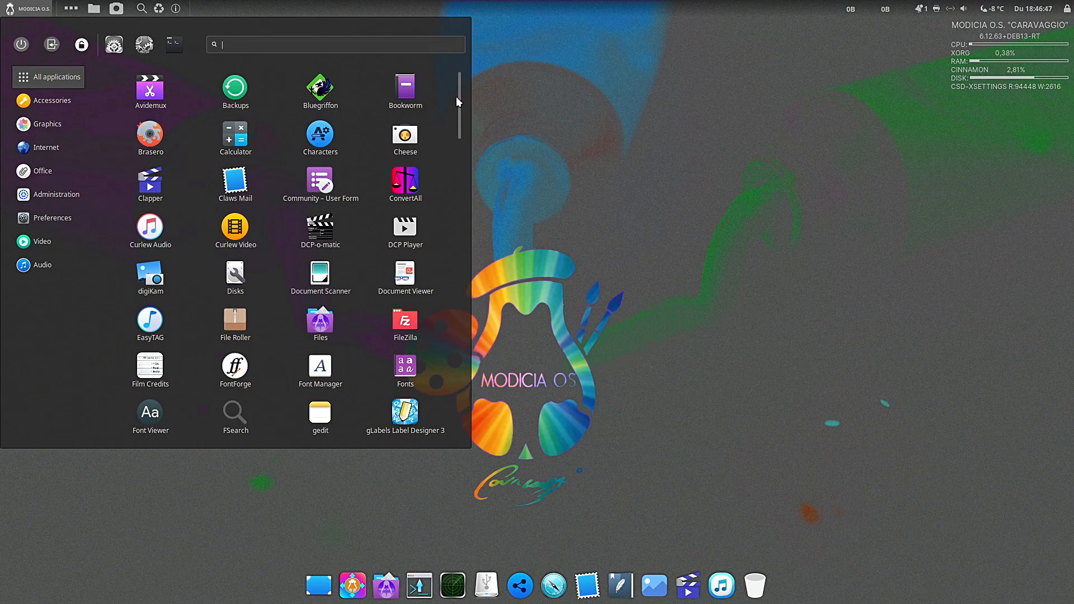
scroll(down, 3)
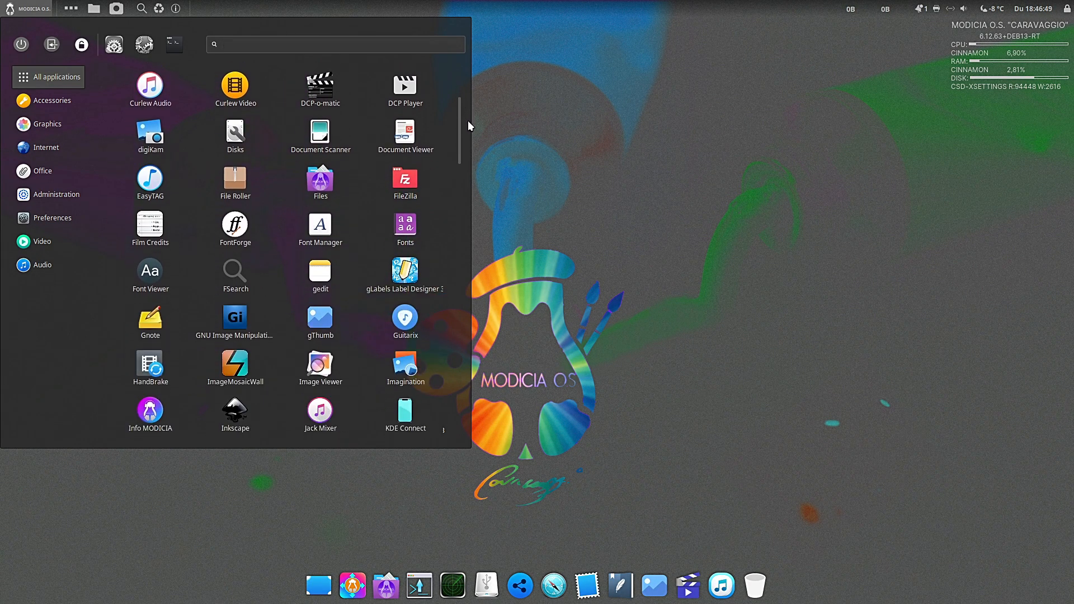
scroll(down, 3)
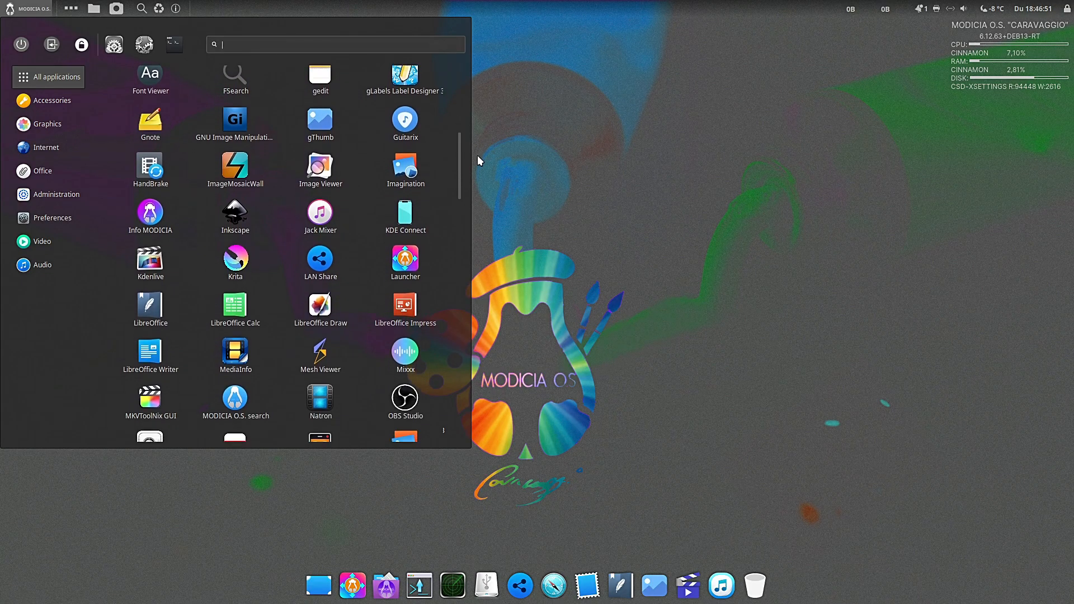
scroll(down, 3)
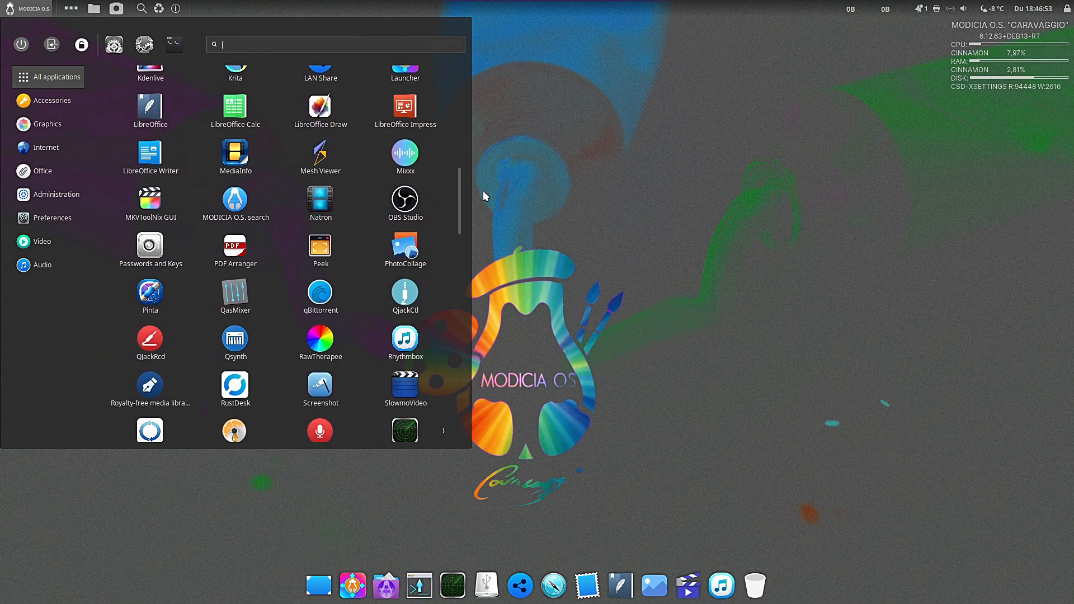
scroll(down, 3)
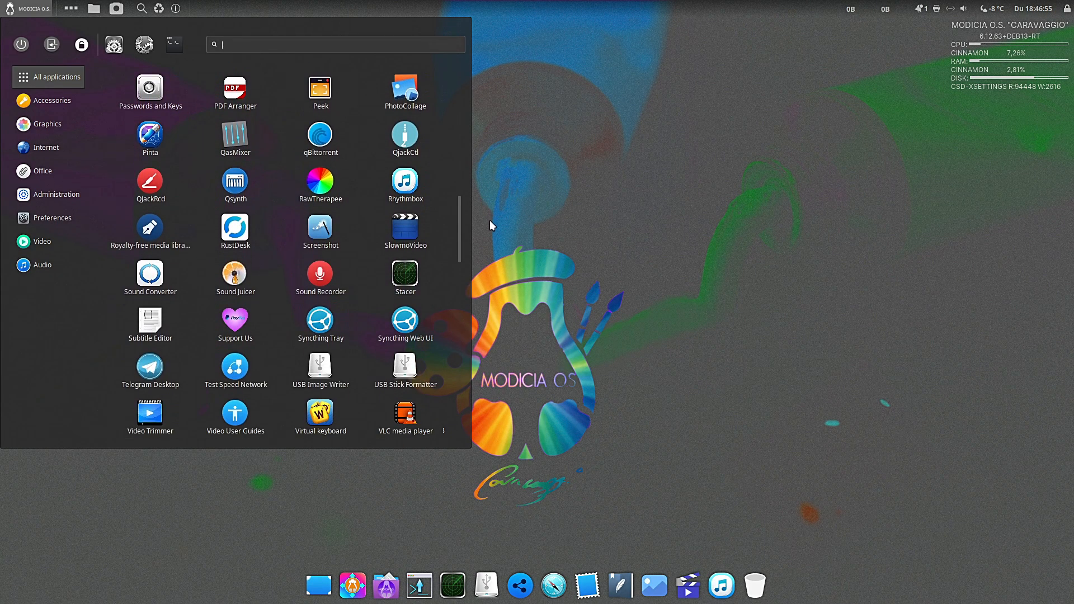
scroll(down, 3)
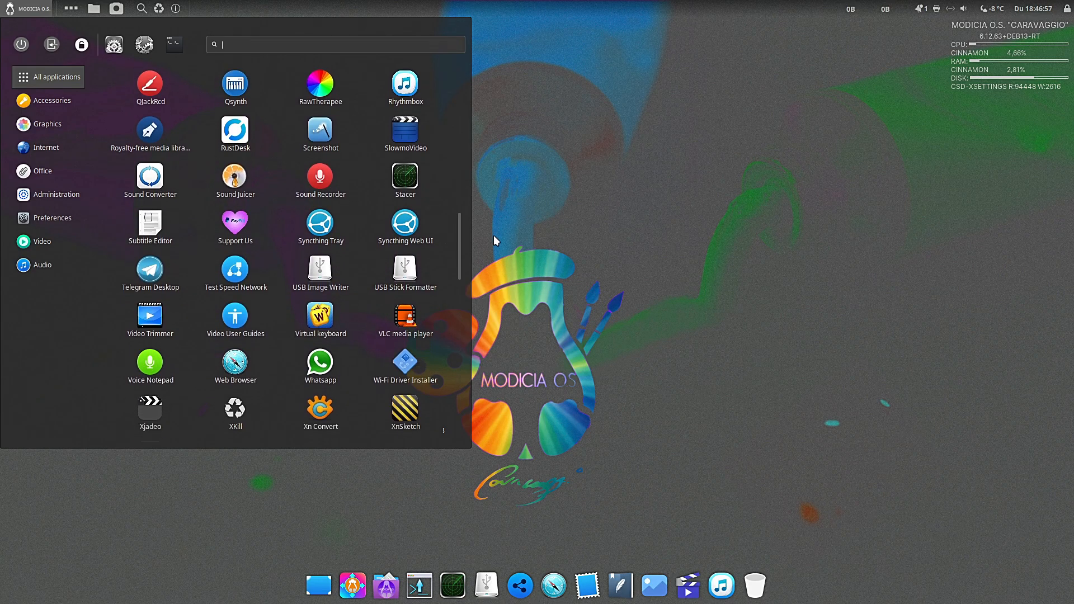
scroll(down, 3)
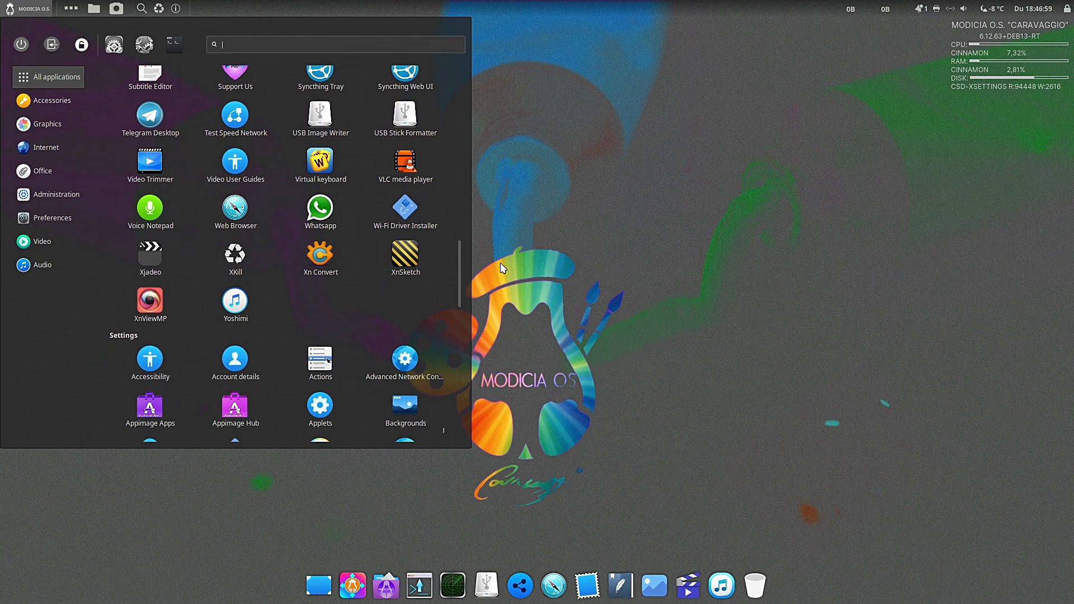
scroll(down, 3)
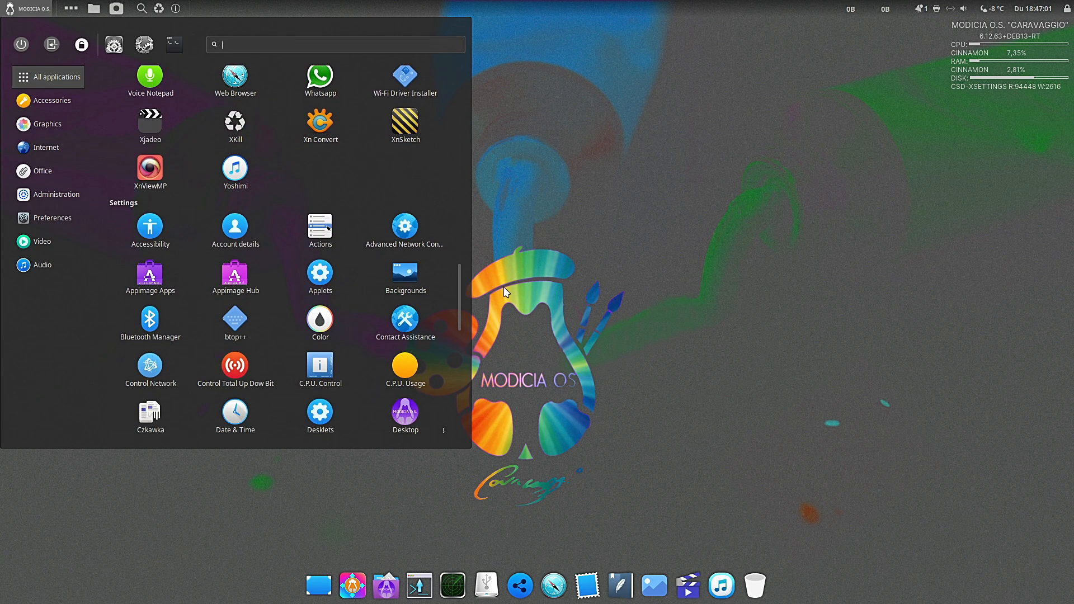
scroll(down, 3)
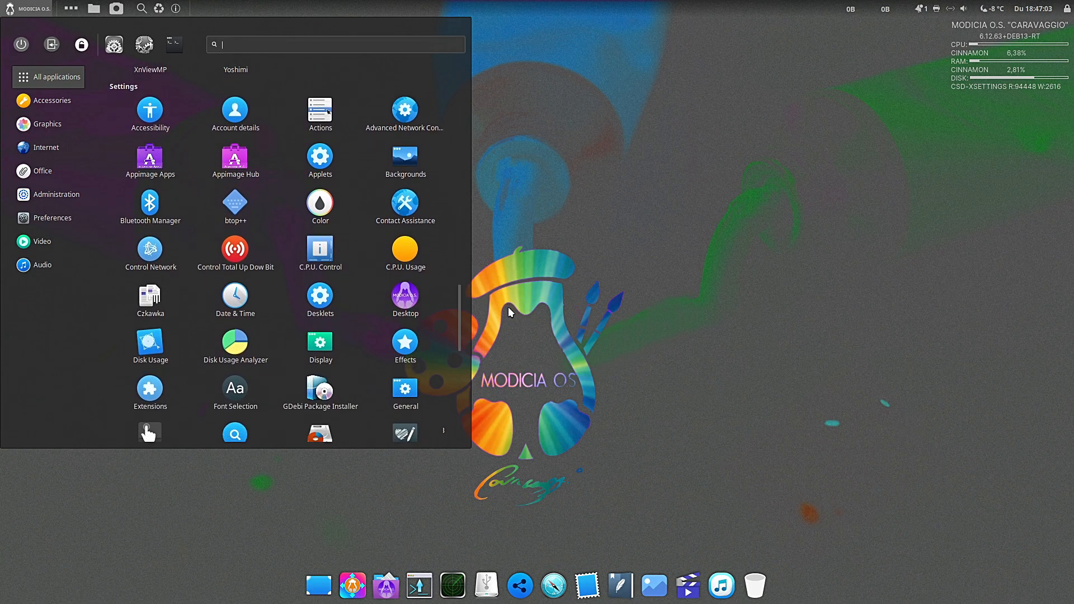
scroll(down, 3)
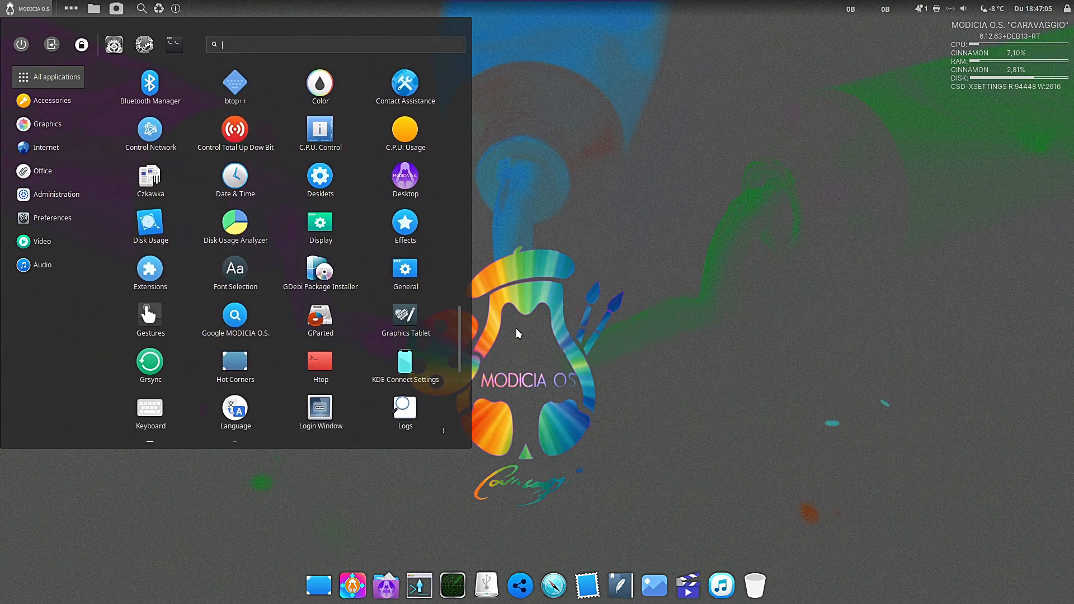
scroll(down, 3)
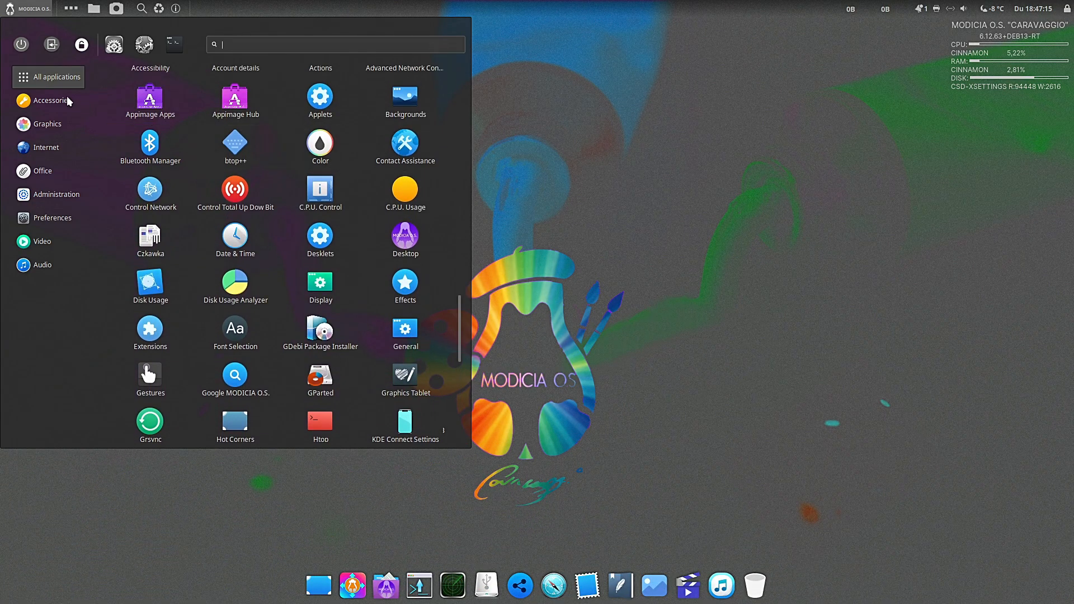
Step: Show the home folder in Nemo and bring up its About credits from the Help menu
click(49, 100)
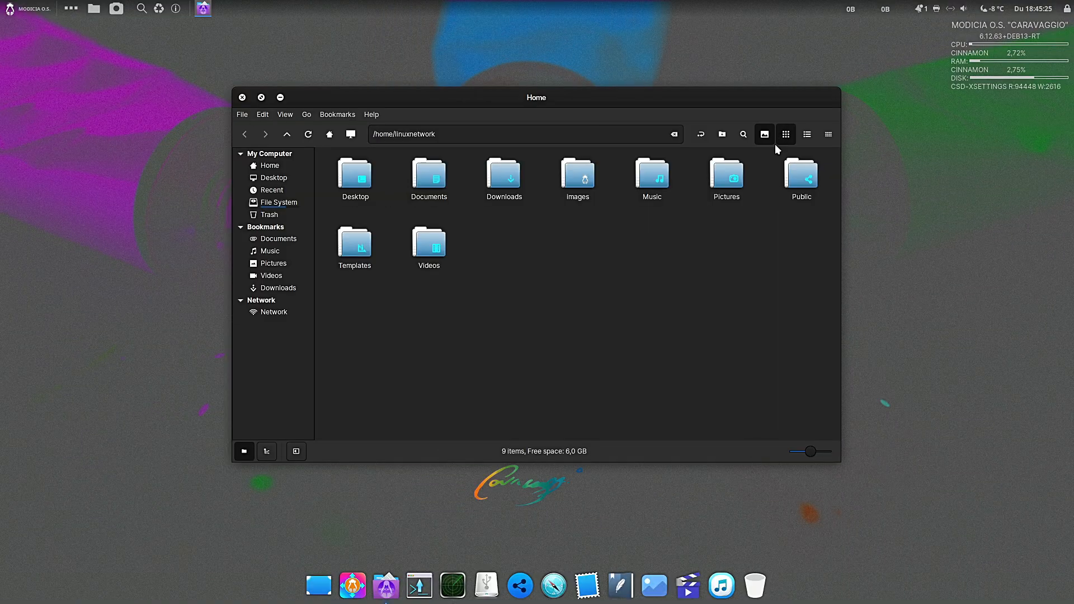
click(371, 114)
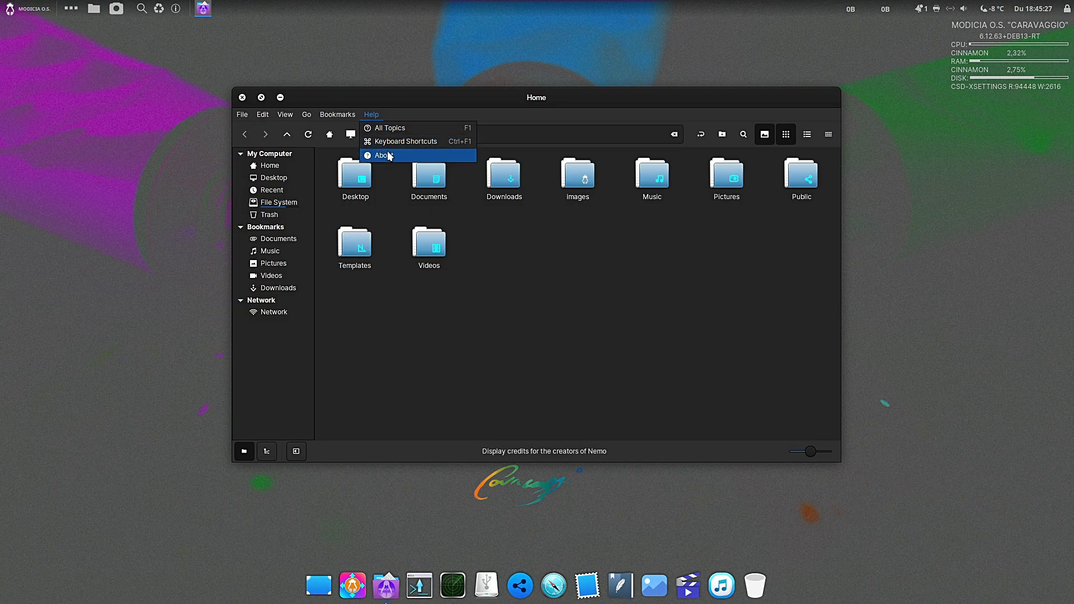
click(383, 154)
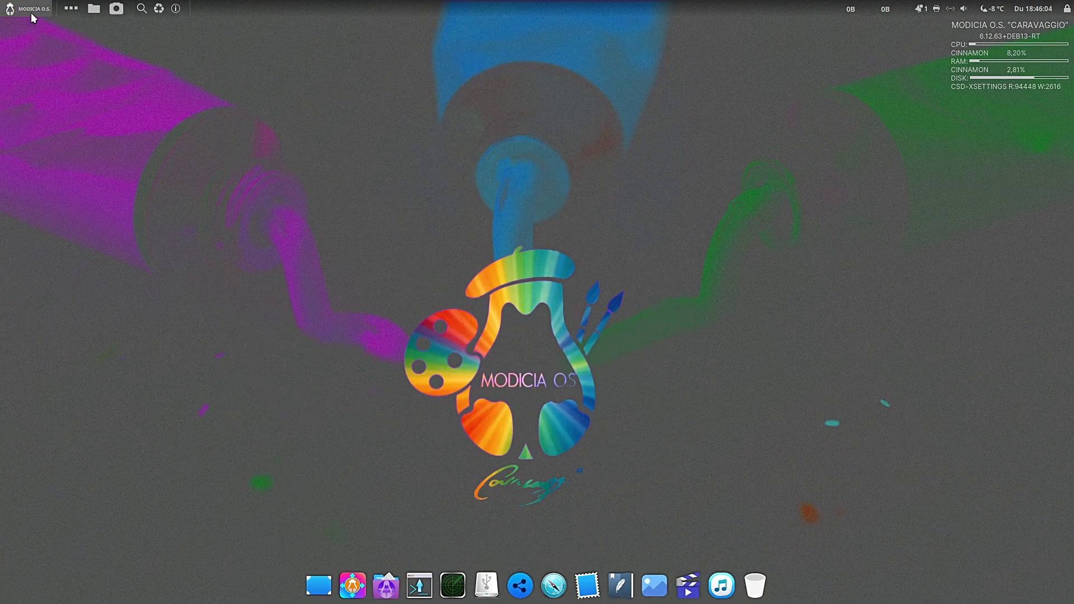
Step: Skim down the all-applications list from the menu button
click(28, 9)
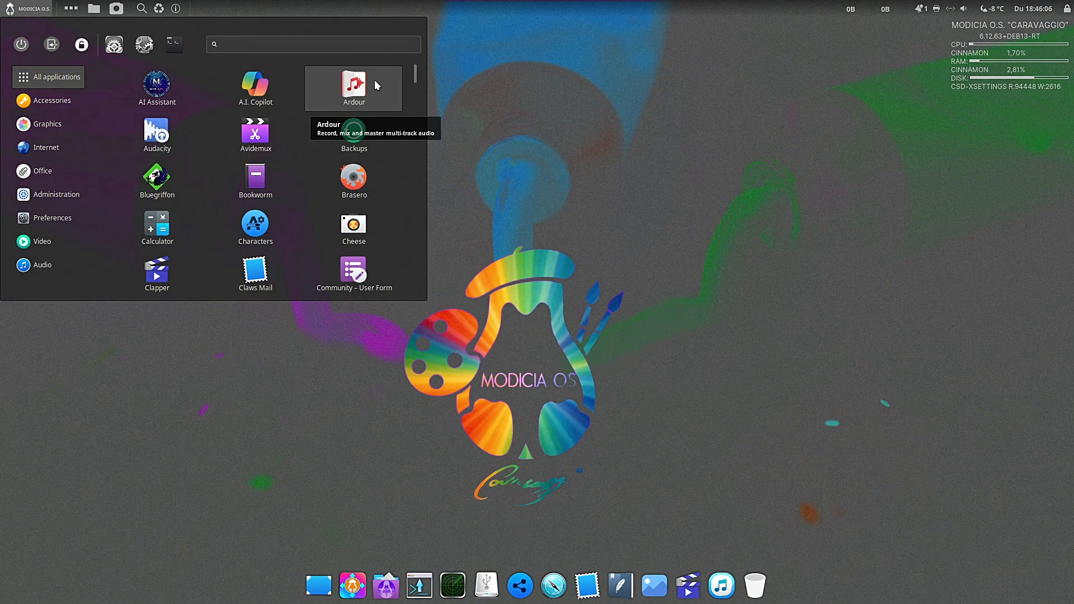
scroll(down, 3)
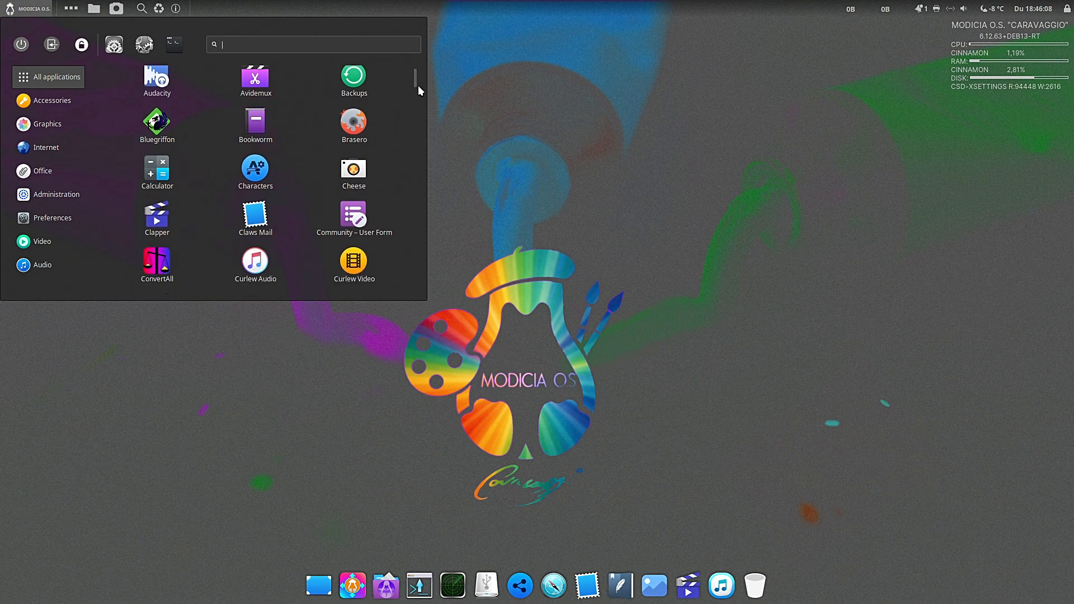
scroll(down, 3)
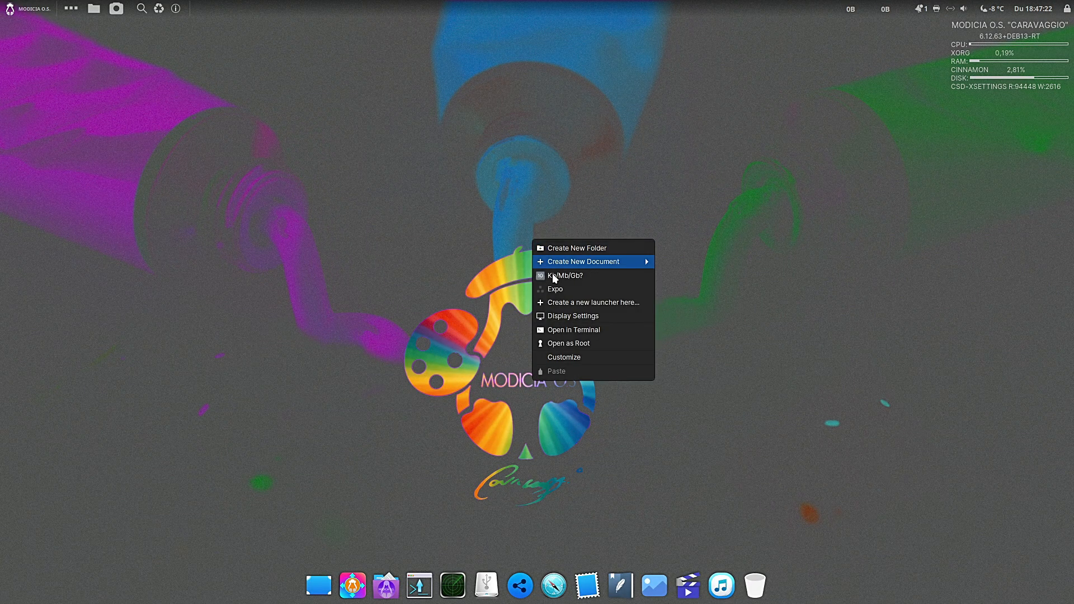
Step: Check Display Settings from the desktop context menu, then bring up the desktop Customize settings
click(573, 316)
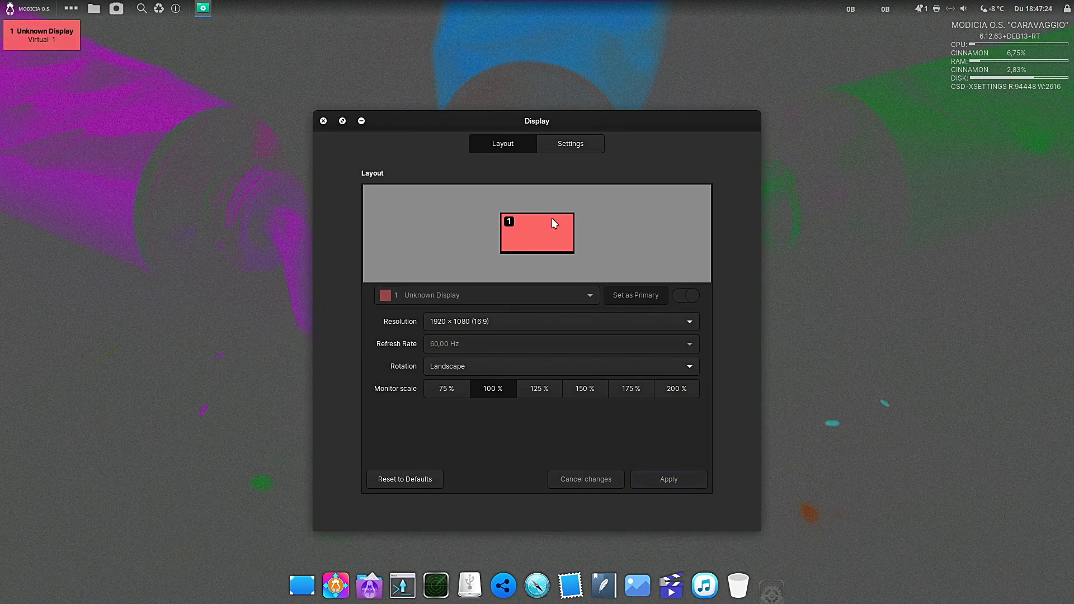
click(570, 143)
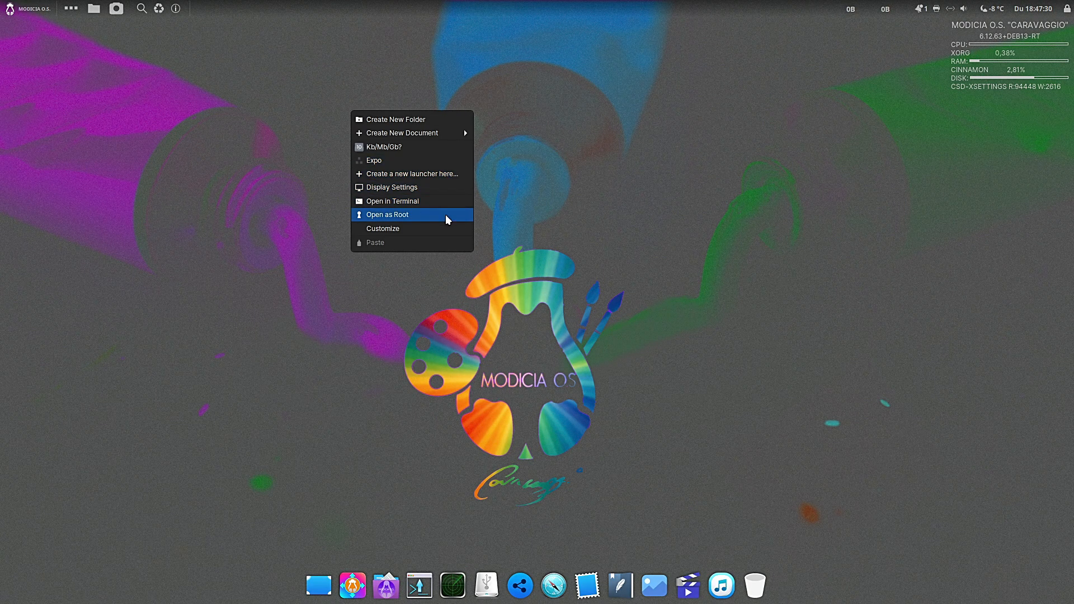
click(388, 215)
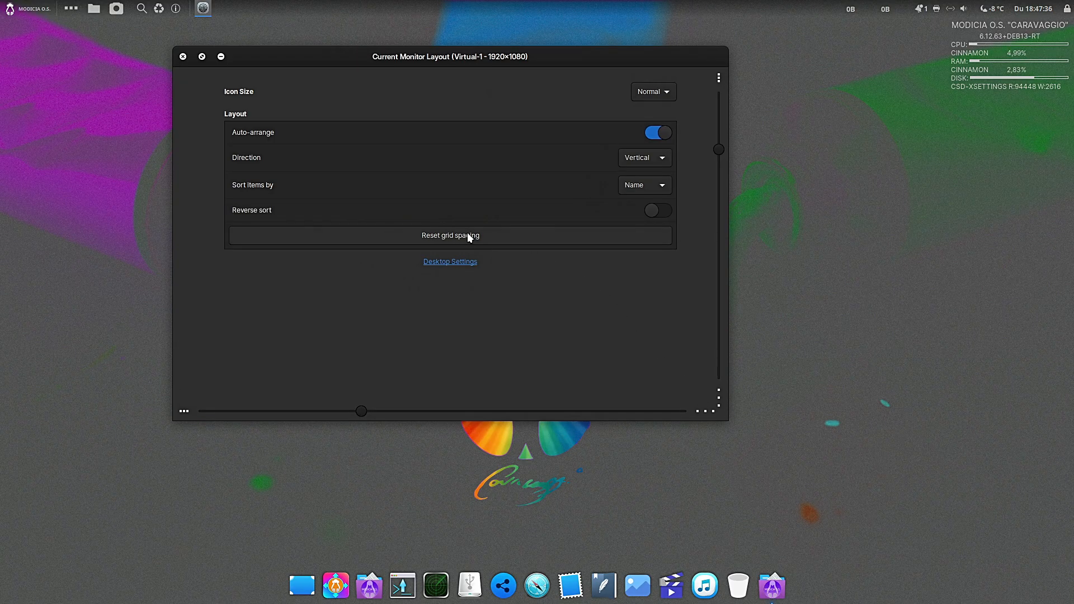
Step: Check which desktop icons are shown, then set the desktop icon size to Large
click(450, 262)
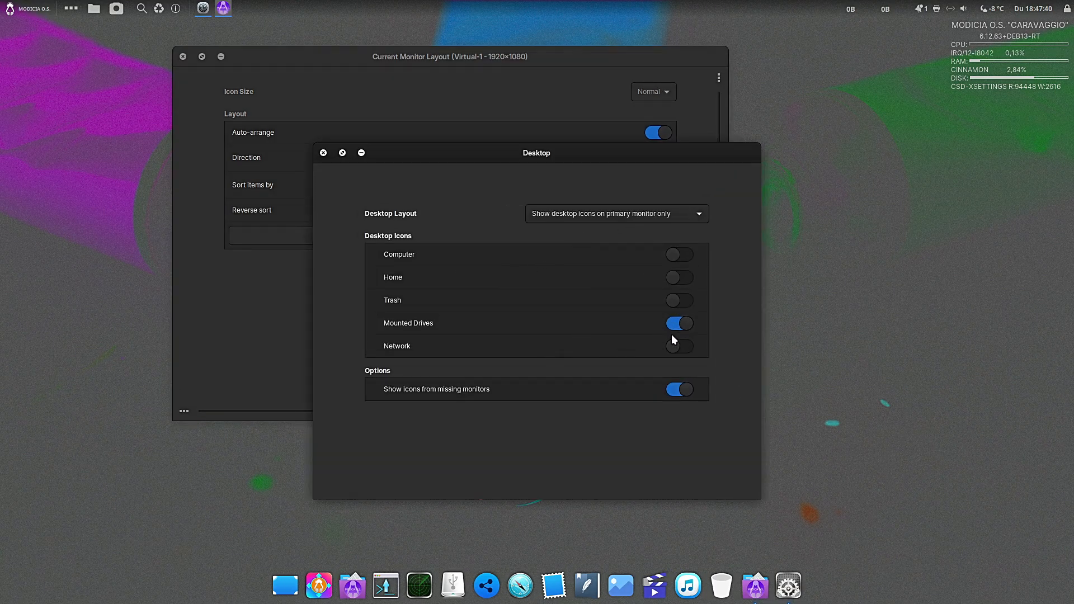
click(323, 152)
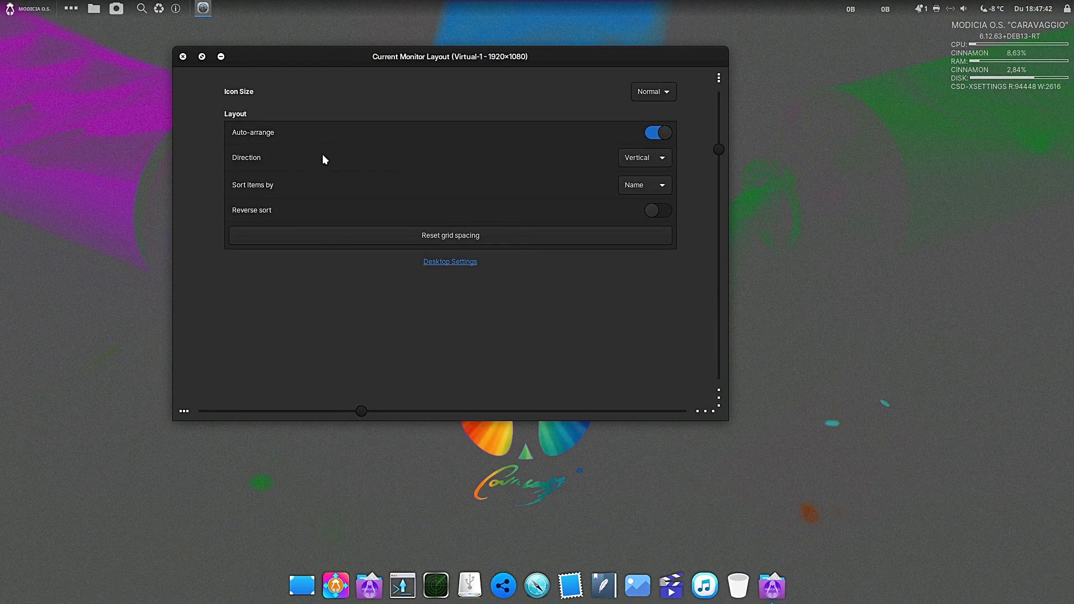
click(654, 92)
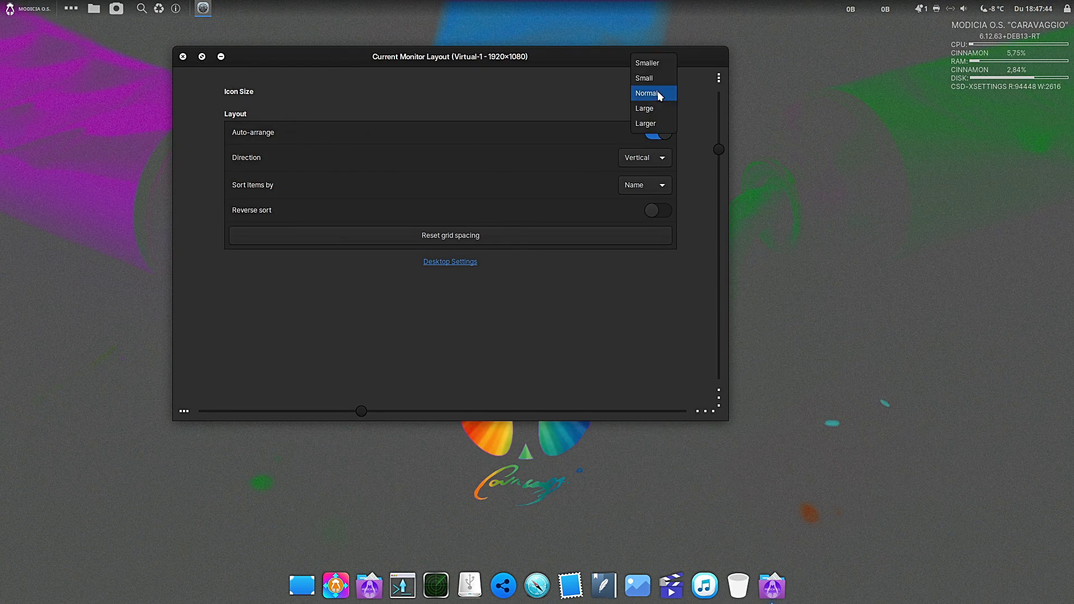
mouse_move(665, 112)
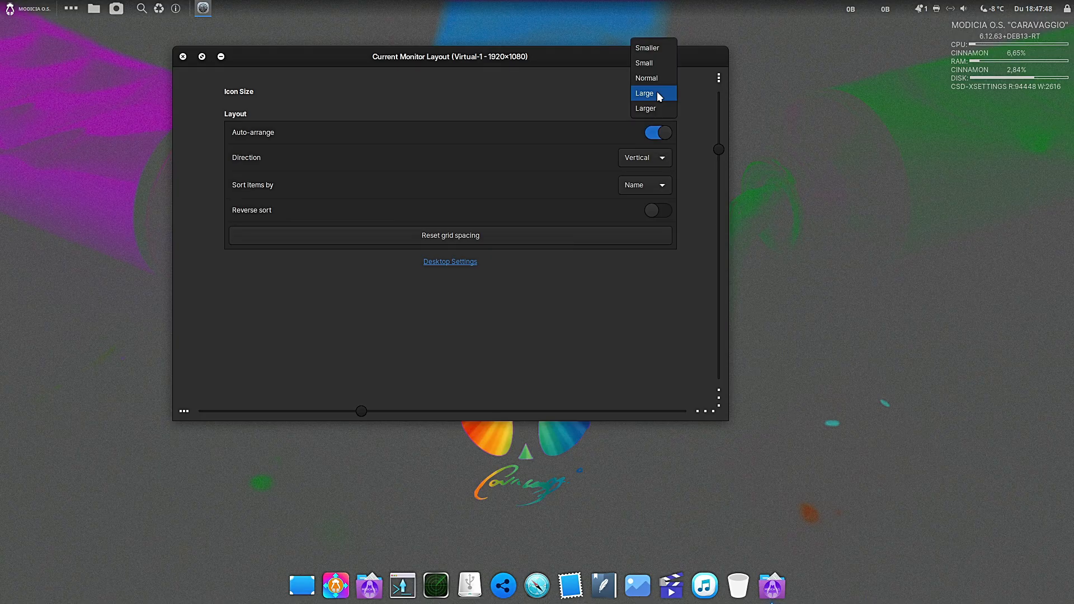
click(647, 78)
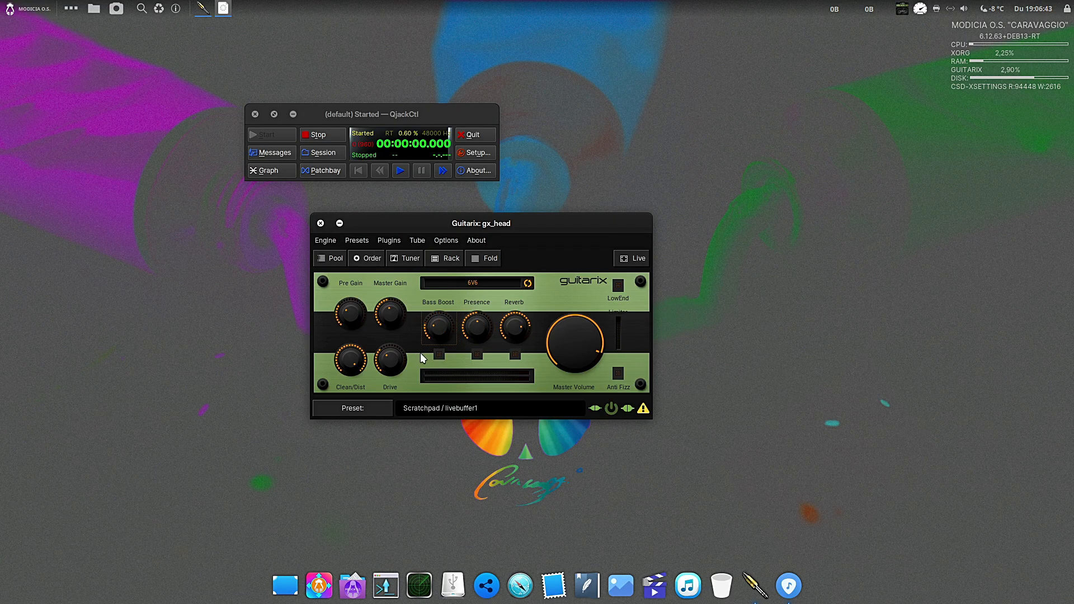
mouse_move(414, 315)
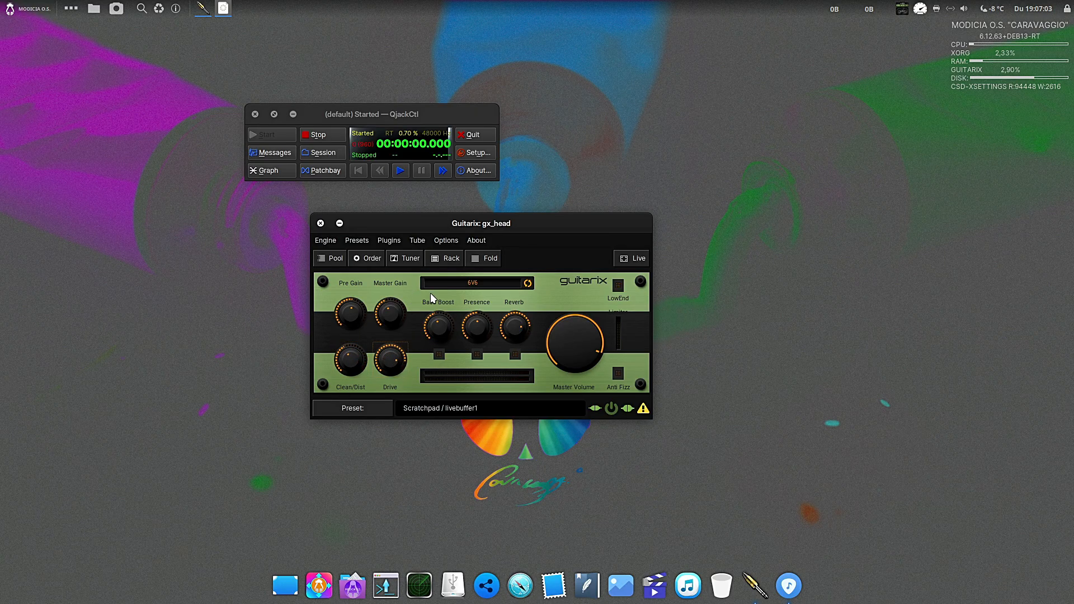
mouse_move(427, 310)
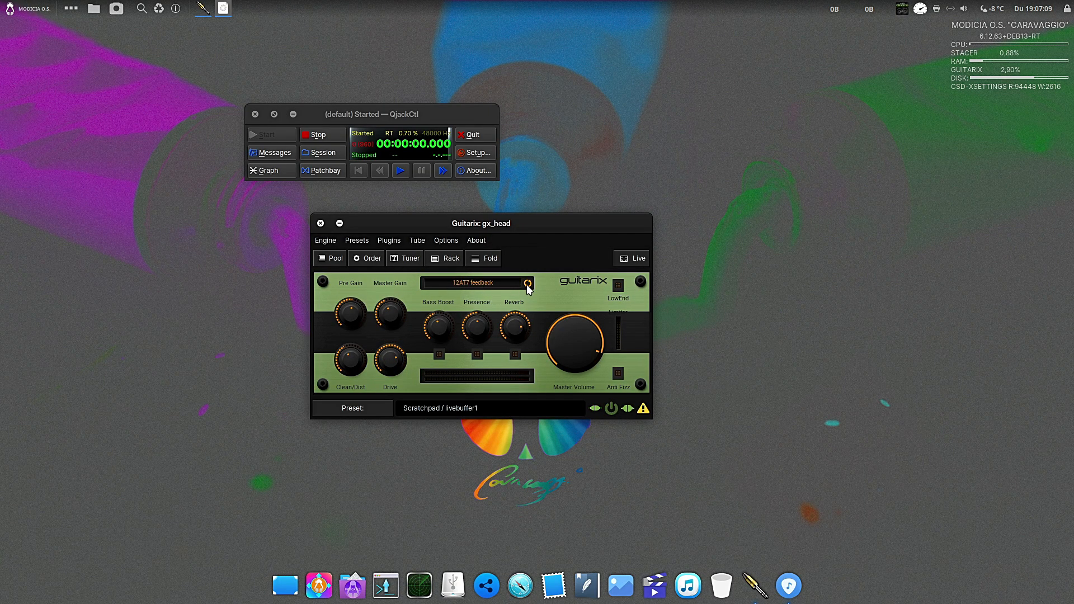
Step: Cycle the Guitarix amp to the 6DJ8 feedback tube model and show its About menu options
click(528, 283)
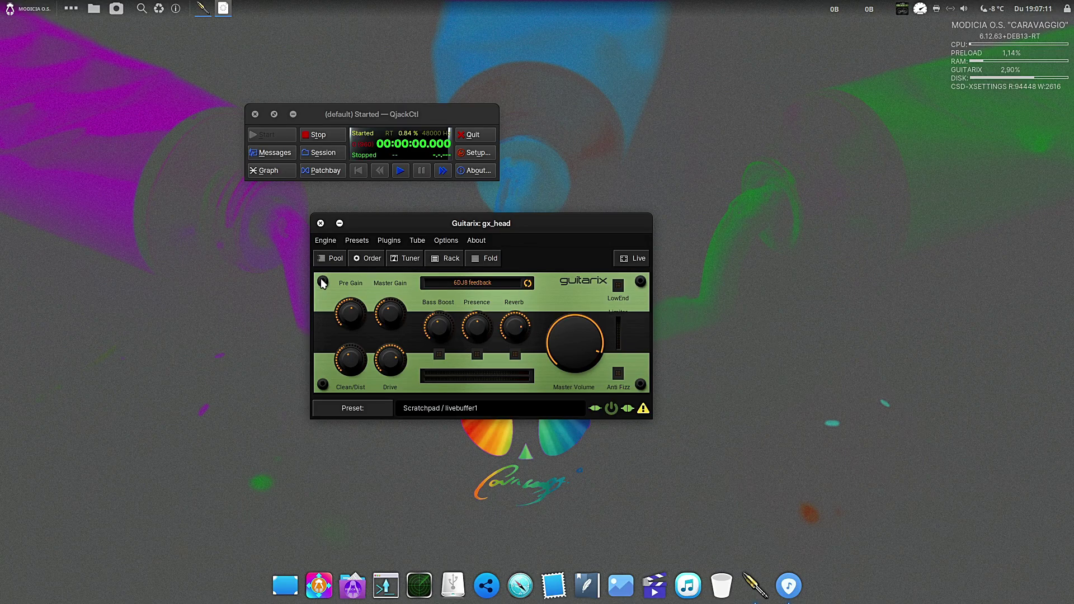
click(476, 241)
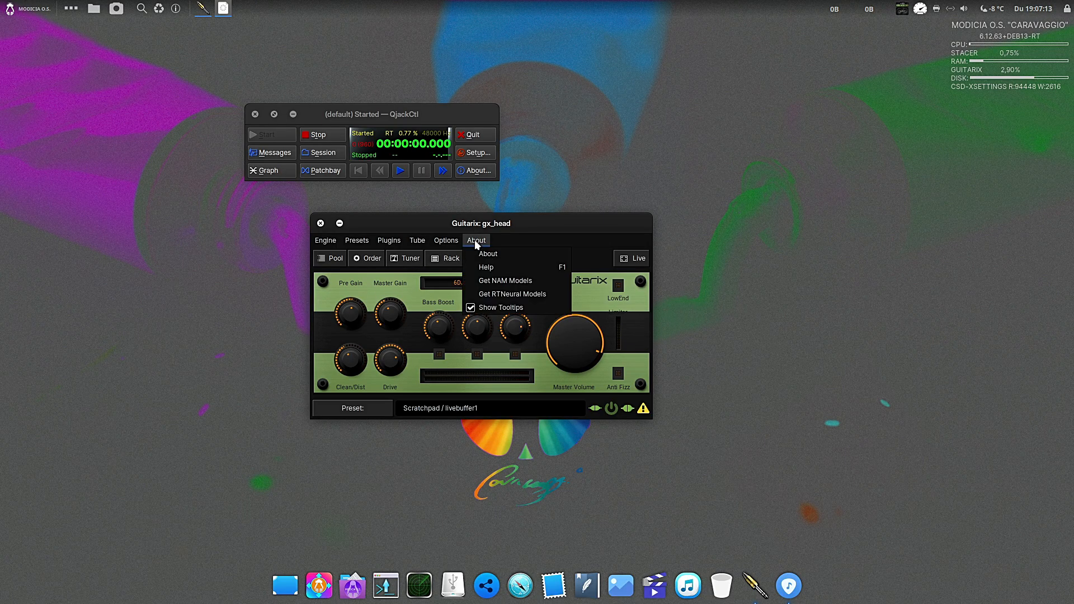
click(488, 253)
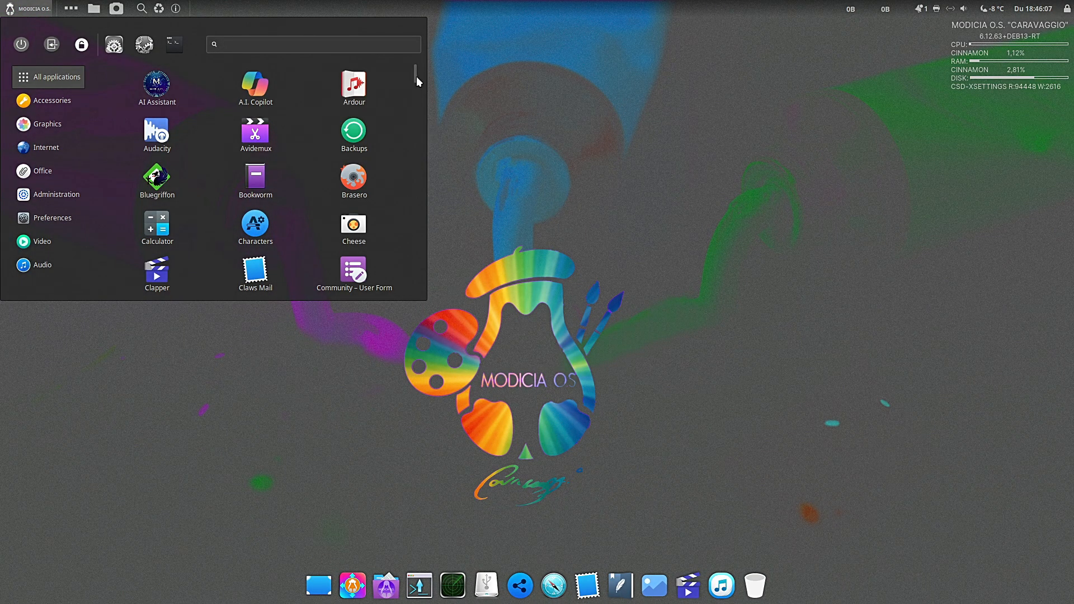
Step: Scroll the application list down to the LibreOffice entries and launch Info MODICIA
scroll(down, 3)
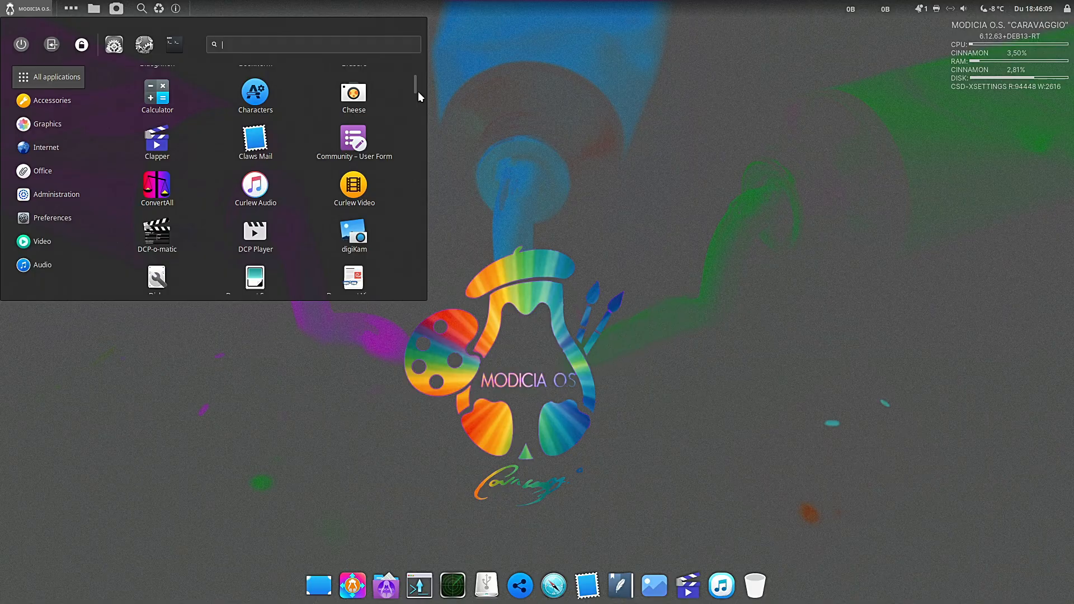
scroll(down, 3)
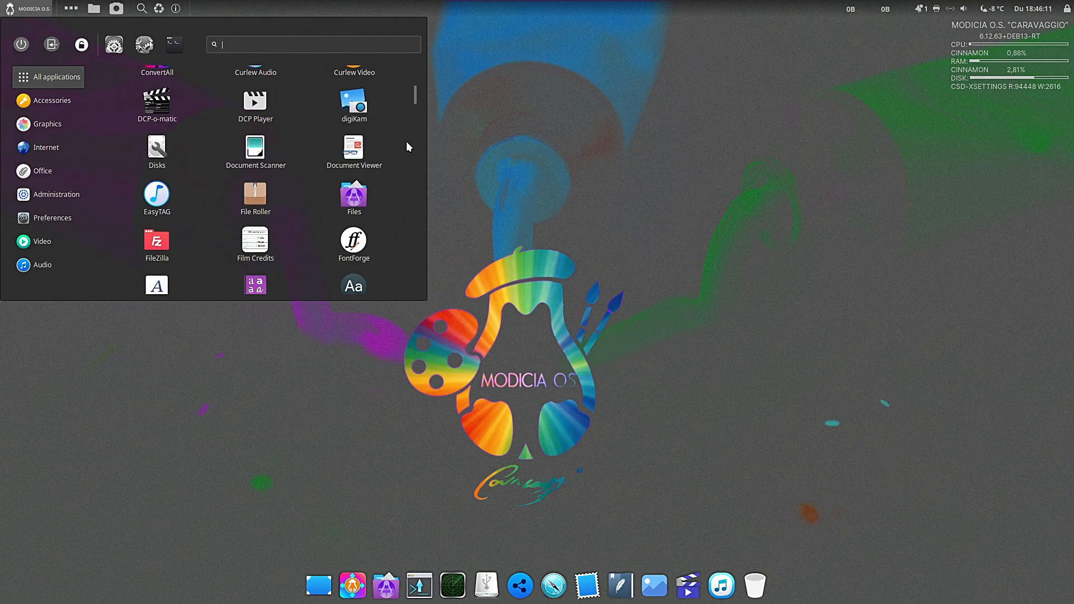
scroll(down, 3)
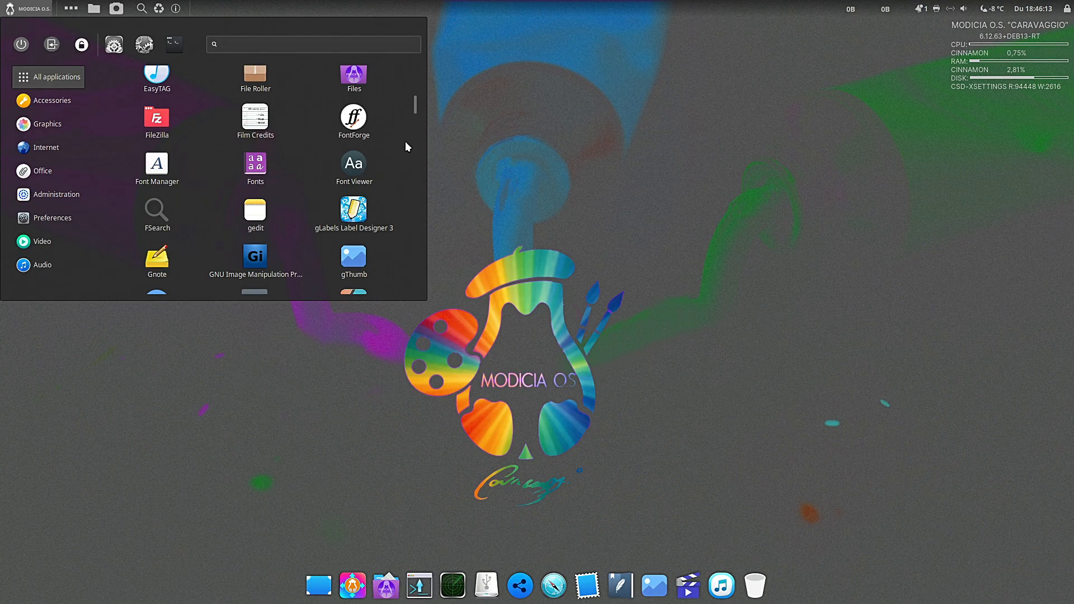
scroll(down, 3)
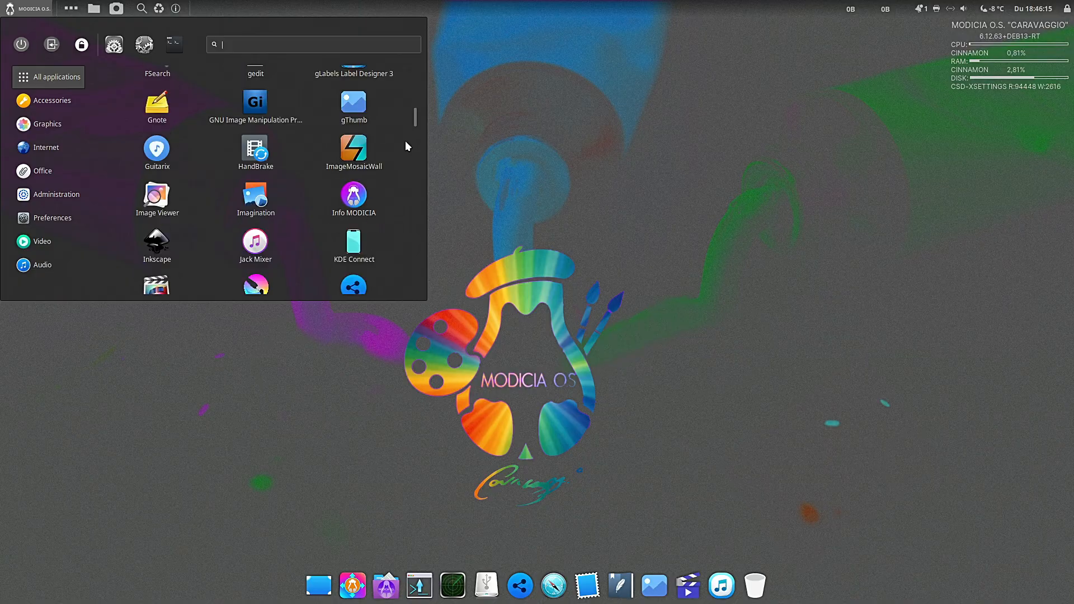
scroll(down, 3)
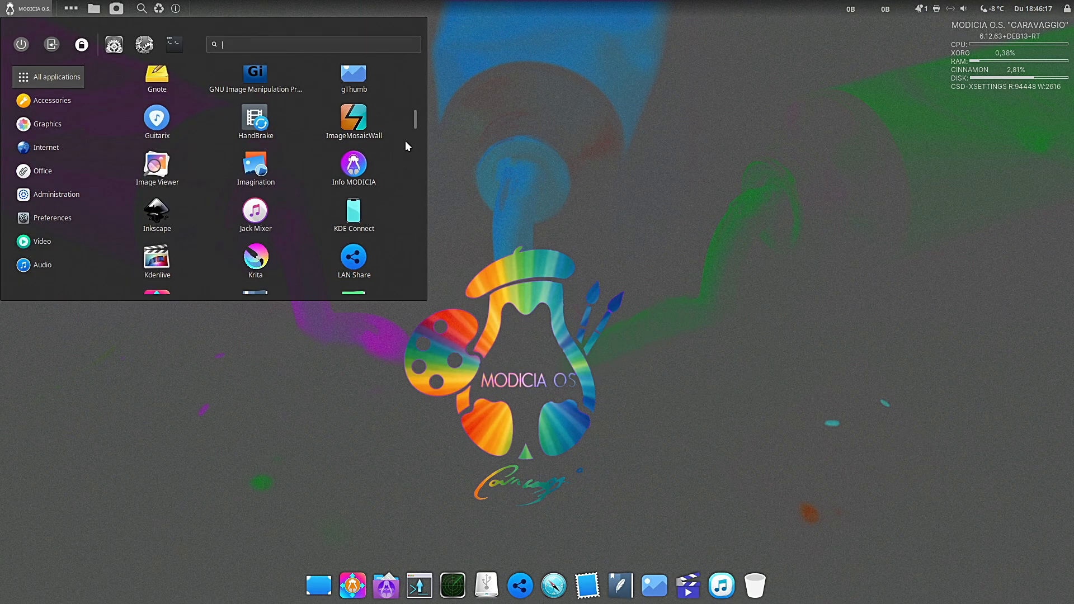
scroll(down, 3)
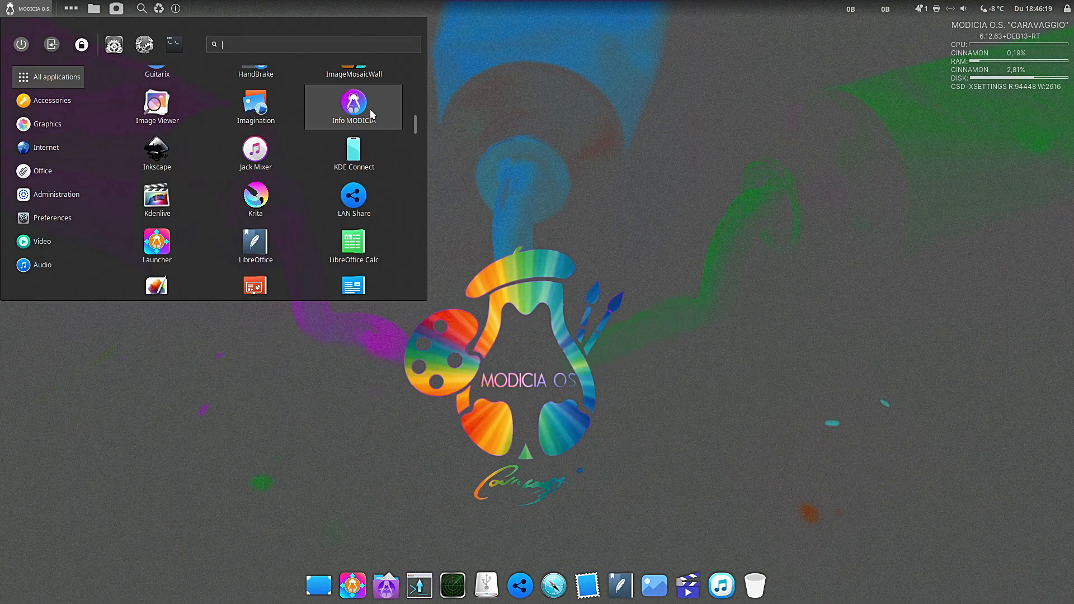
click(354, 102)
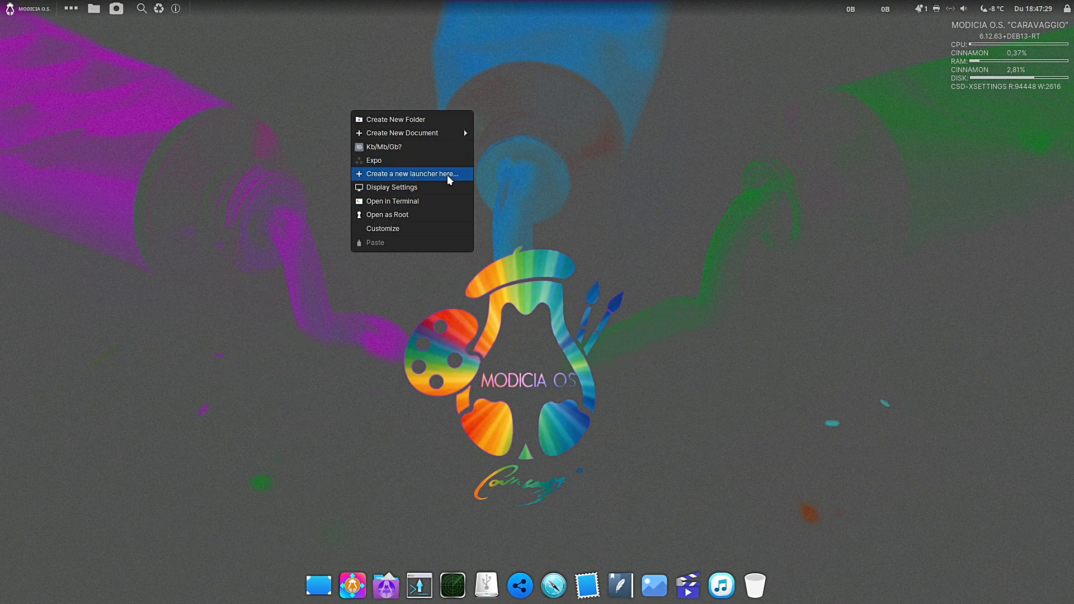
mouse_move(437, 233)
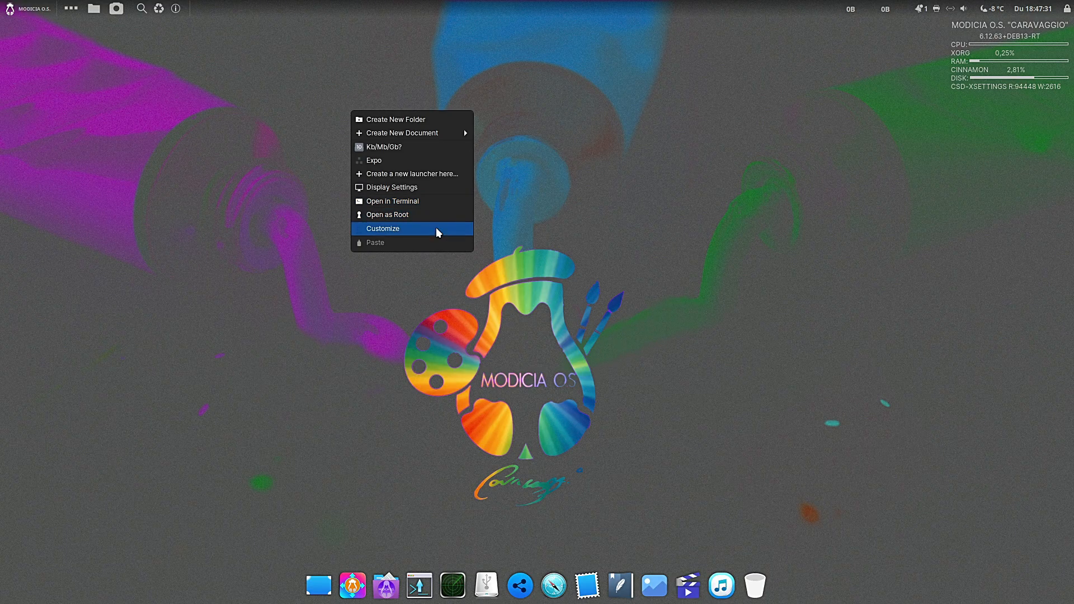
click(383, 229)
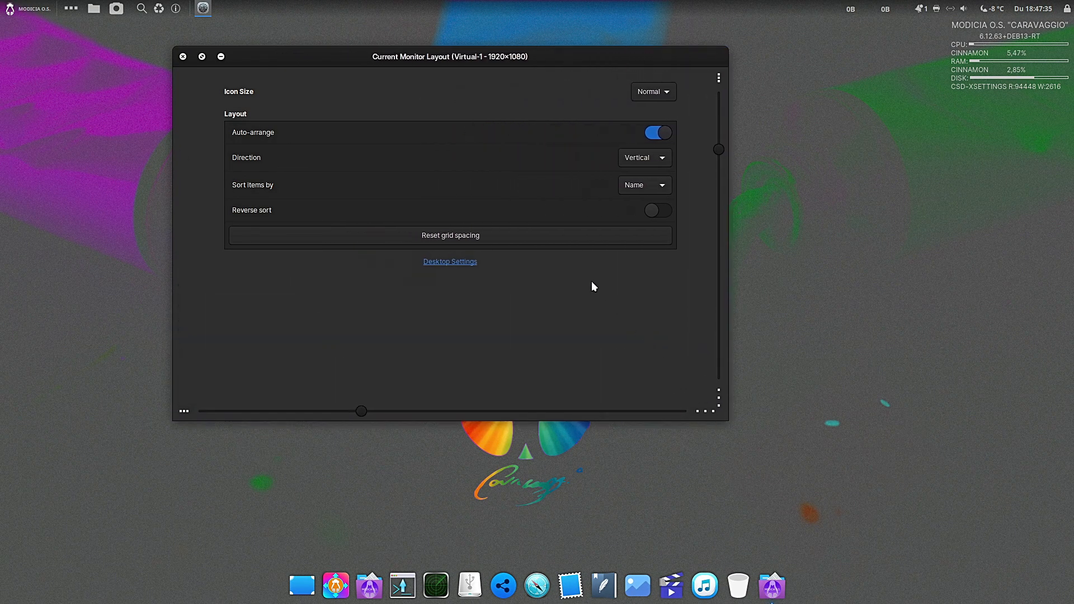
click(450, 262)
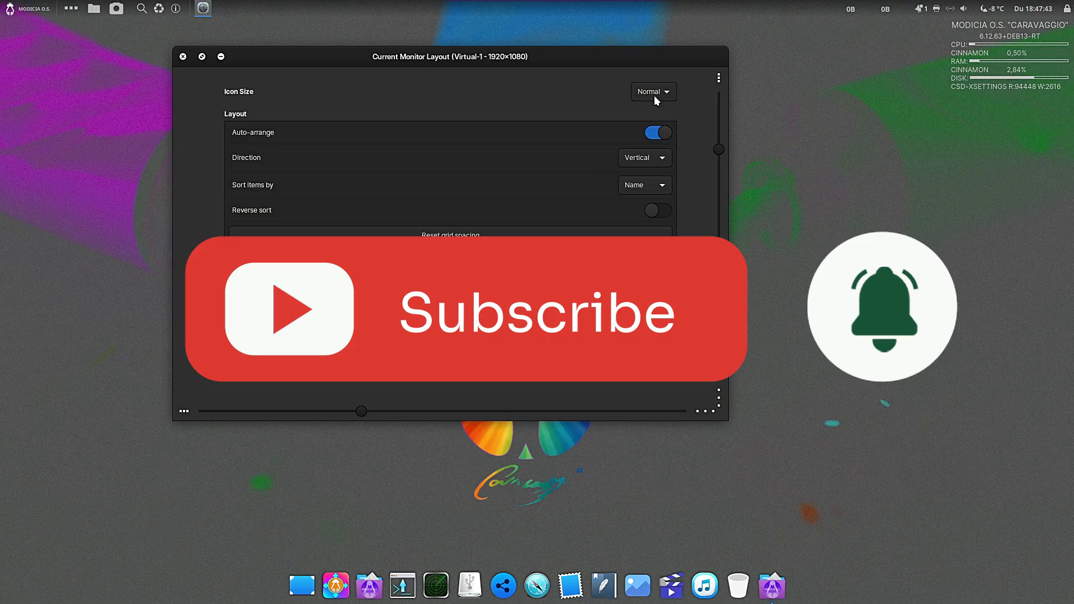
click(654, 92)
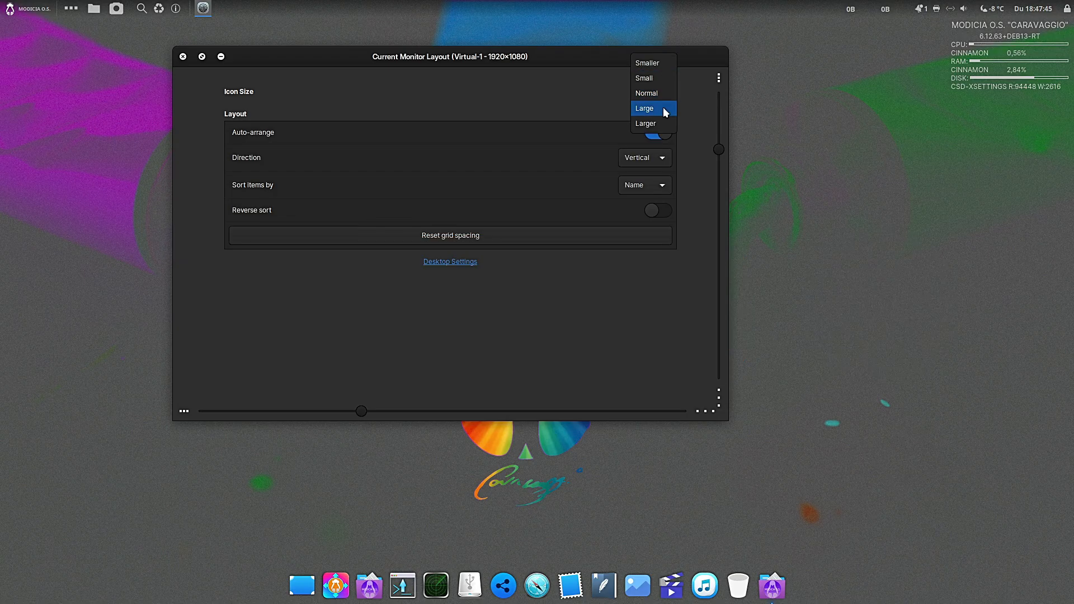
click(653, 108)
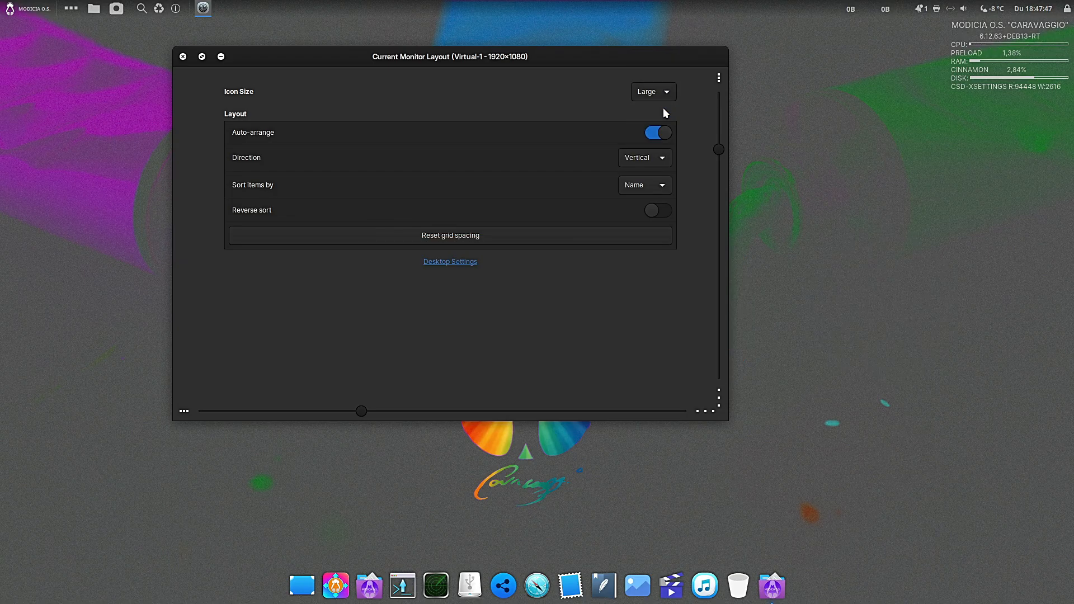
click(653, 92)
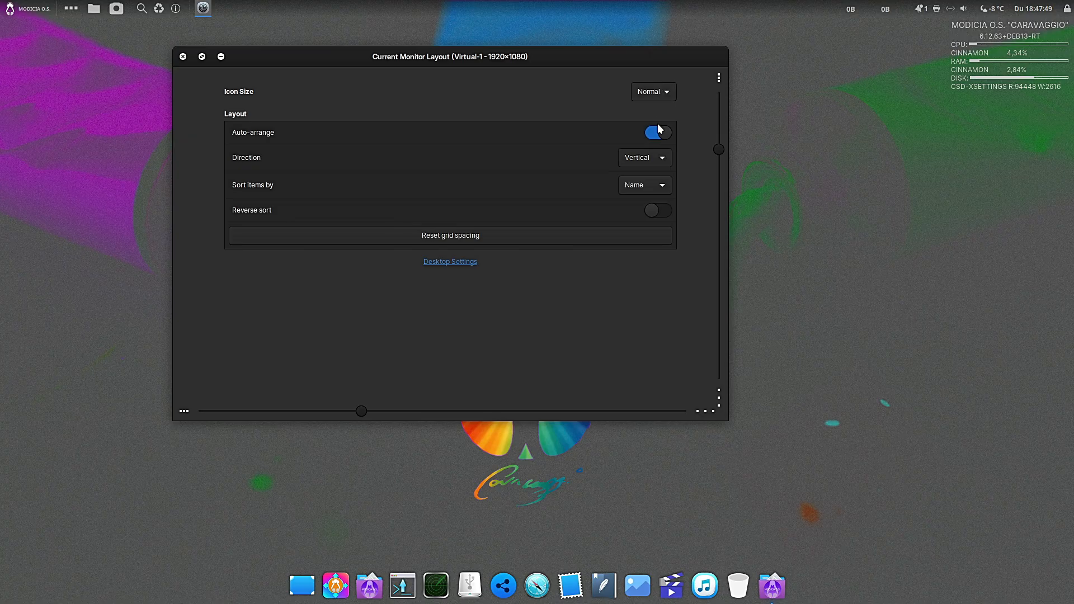
click(184, 56)
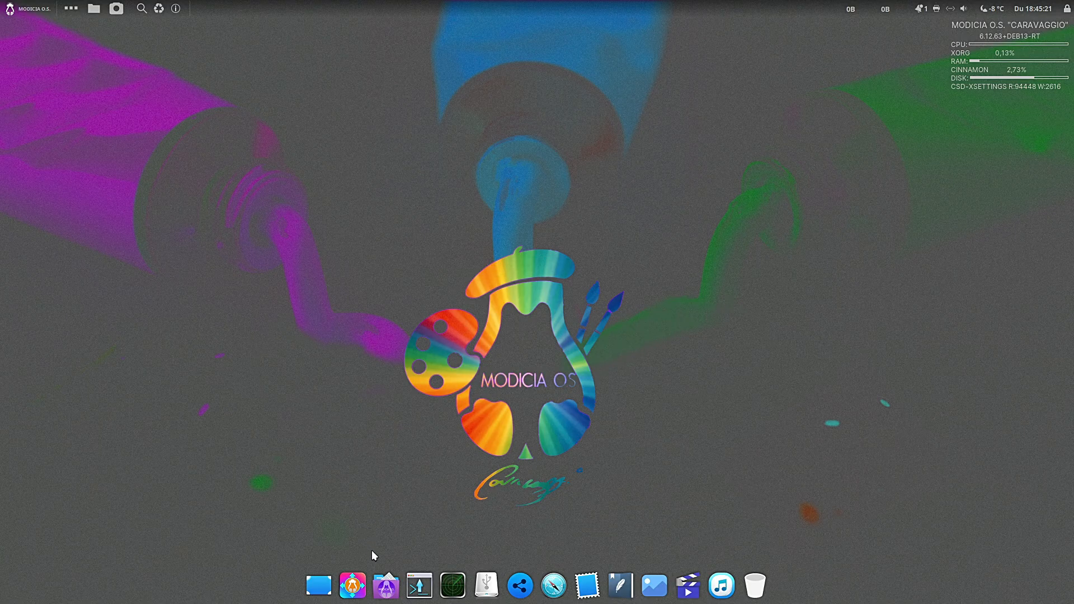
click(385, 586)
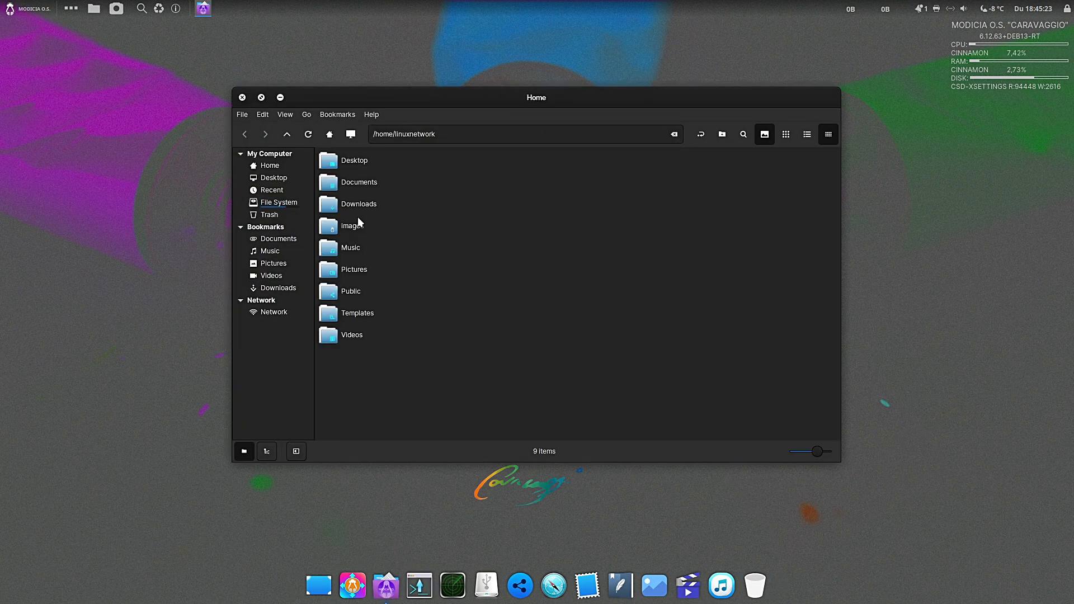
click(786, 134)
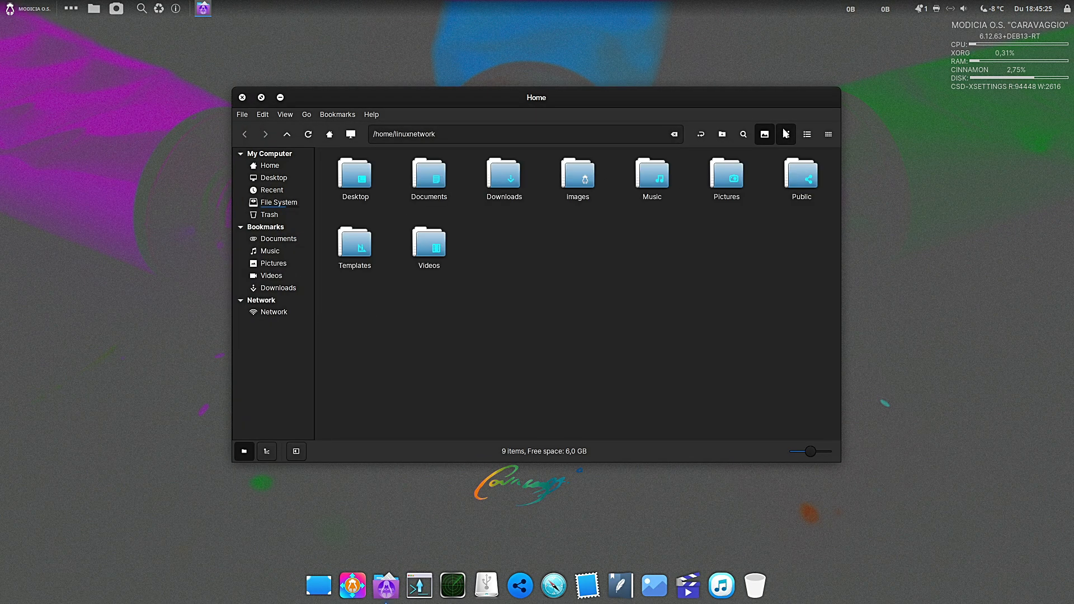
click(371, 114)
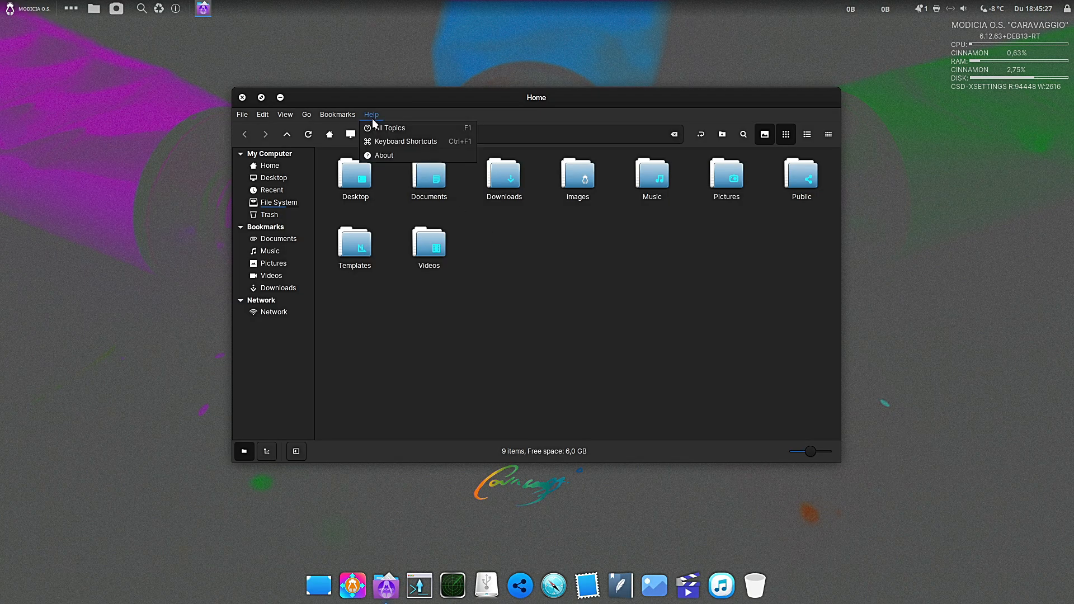
click(385, 154)
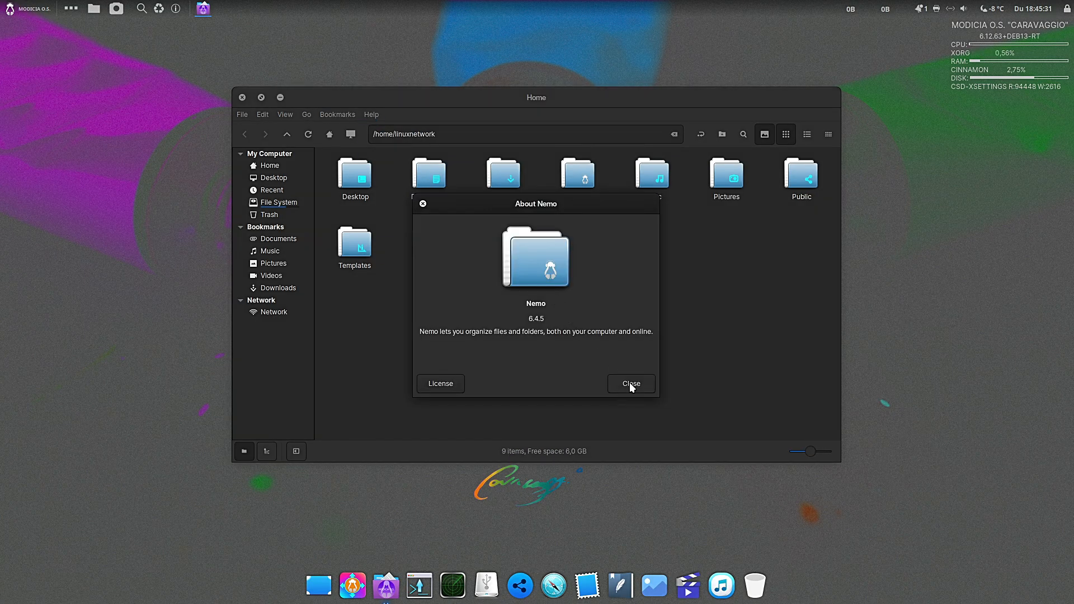
click(631, 384)
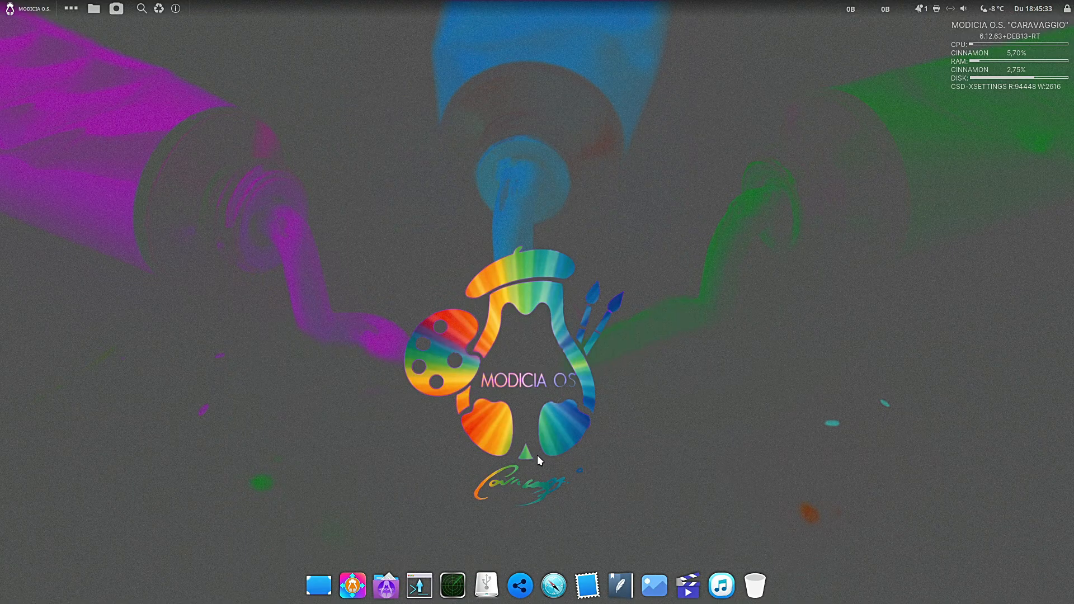
Step: Review the System Info page with Cinnamon 6.4.10 and hardware details, then go back to the main page
click(9, 8)
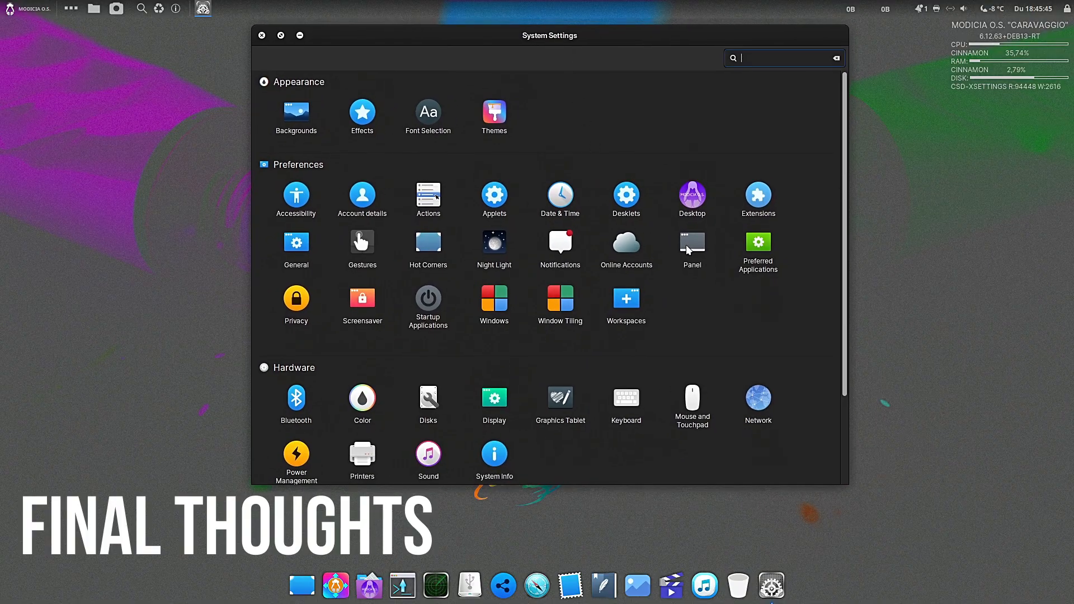
click(495, 454)
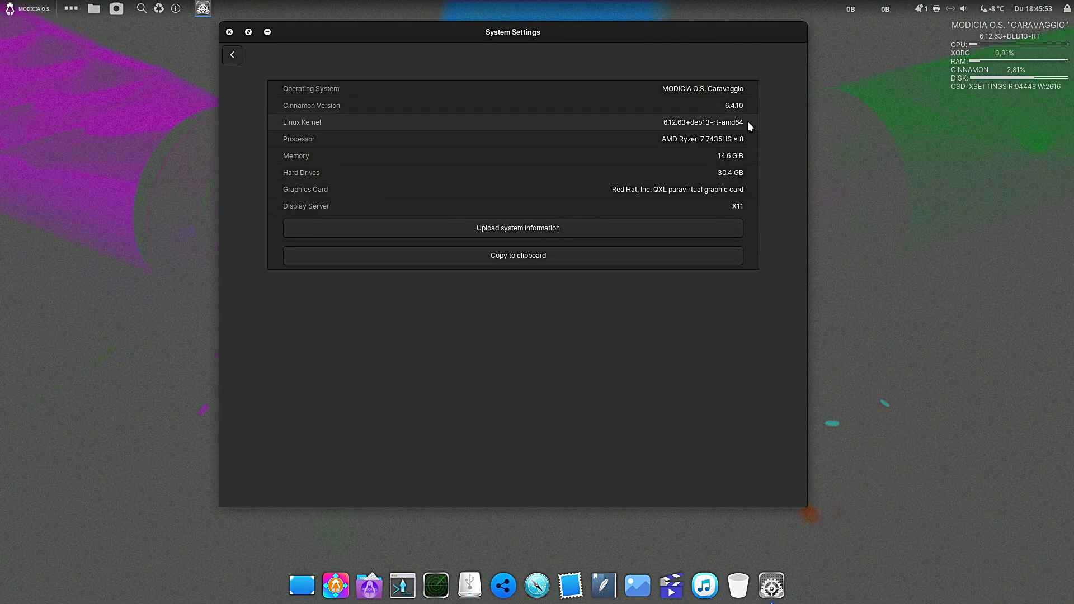
mouse_move(747, 141)
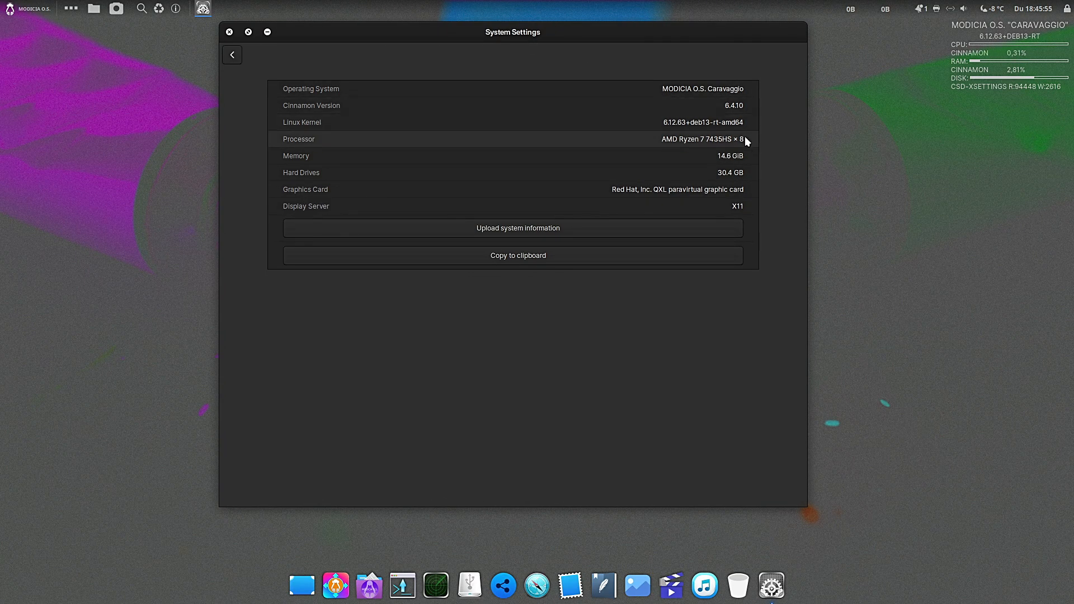
mouse_move(737, 189)
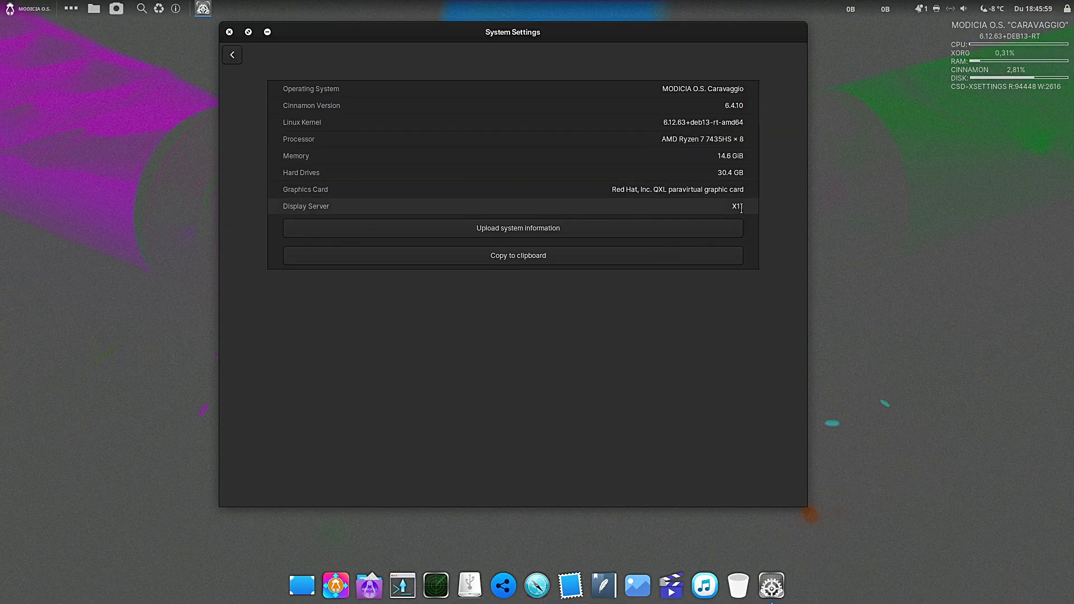
click(233, 55)
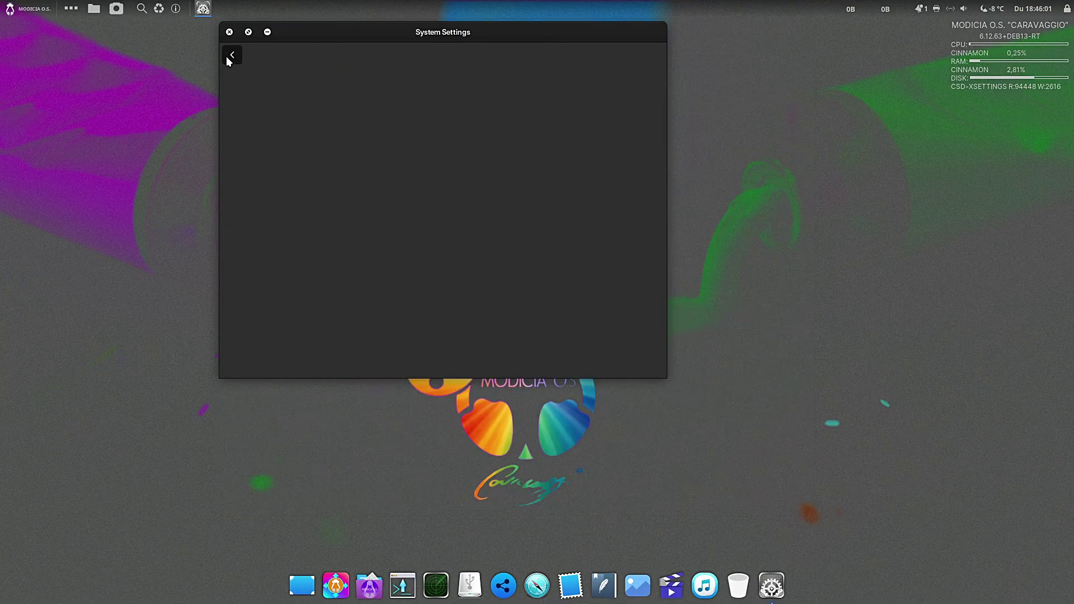
Step: Leave System Settings and scroll down through the All applications list in the menu
click(233, 54)
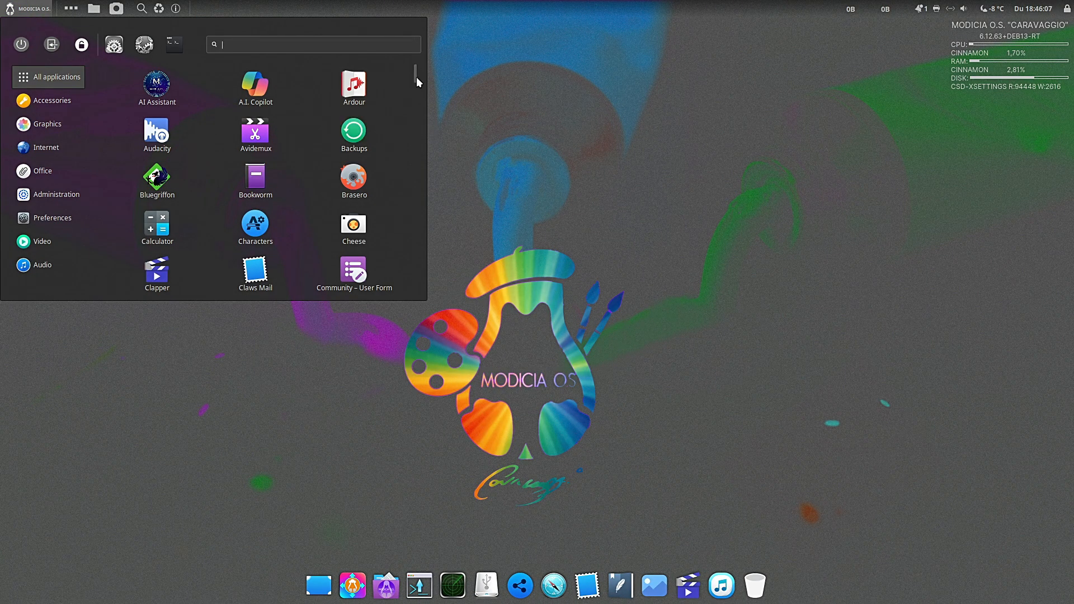
scroll(down, 3)
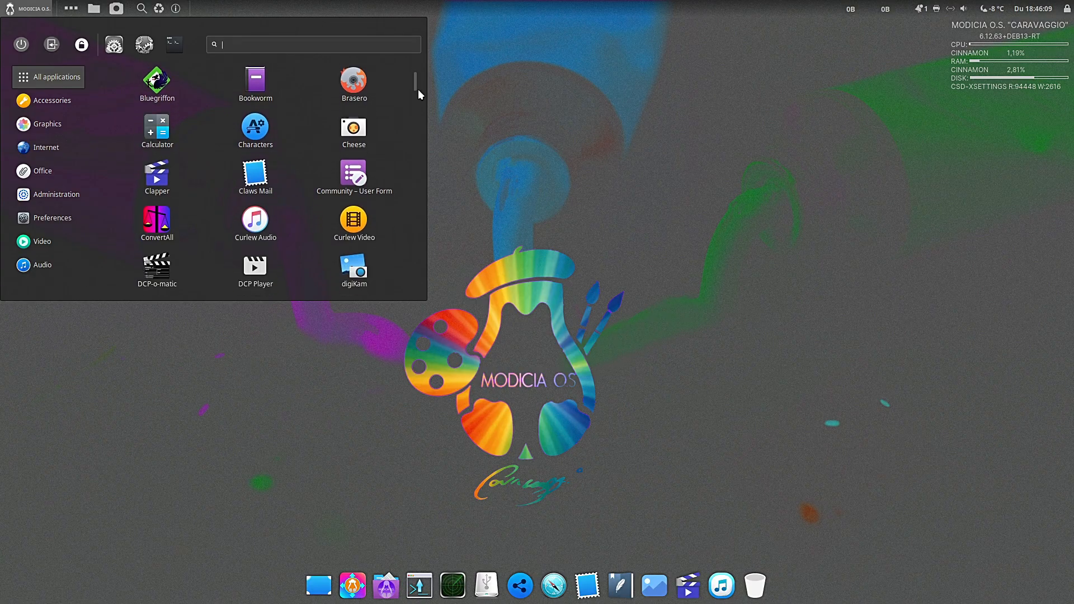
scroll(down, 3)
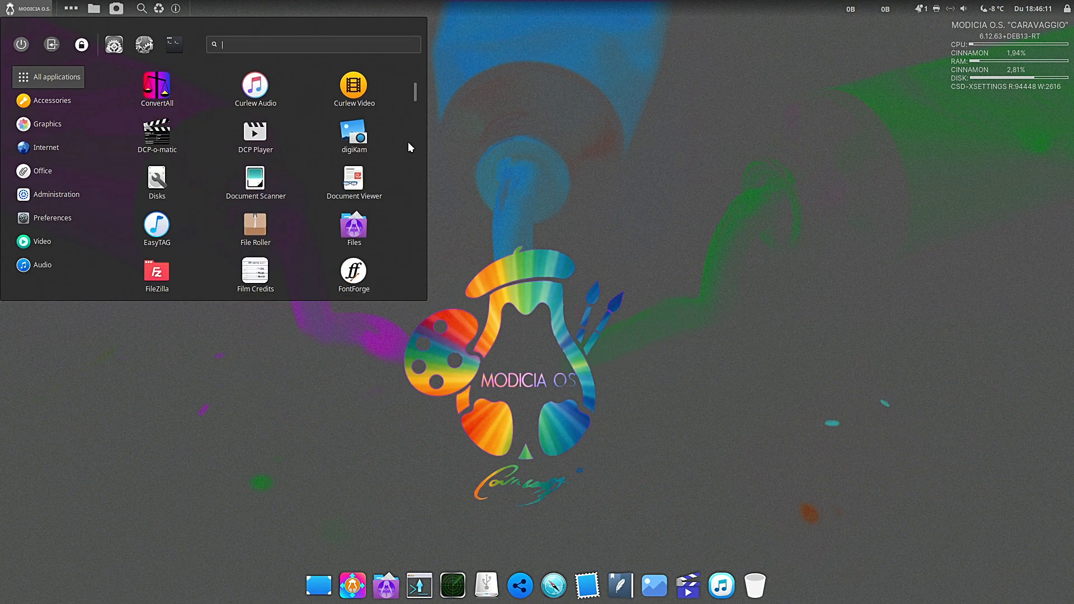
scroll(down, 3)
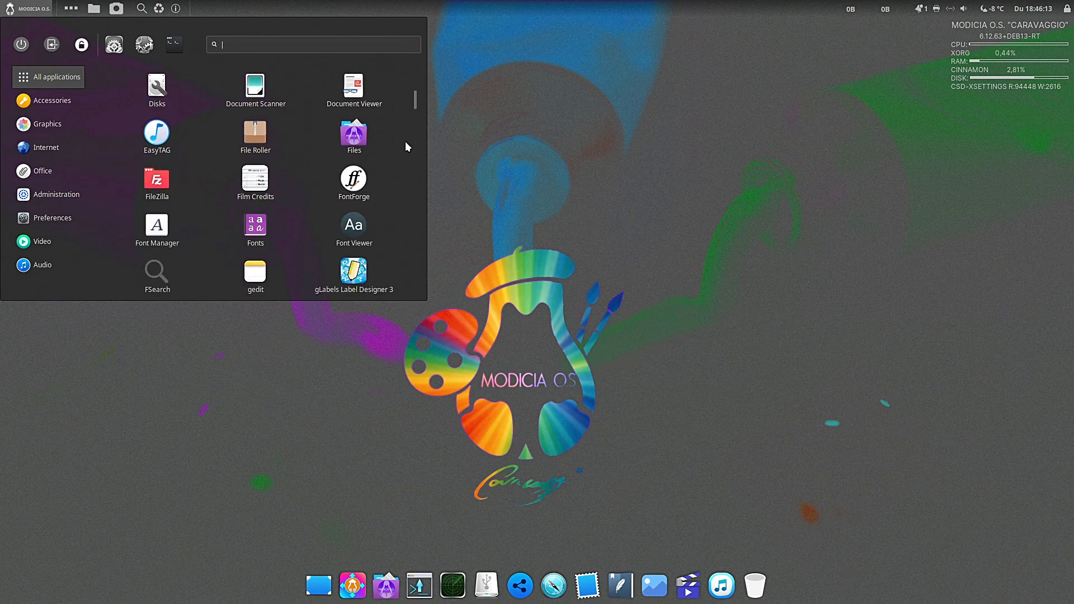
scroll(down, 3)
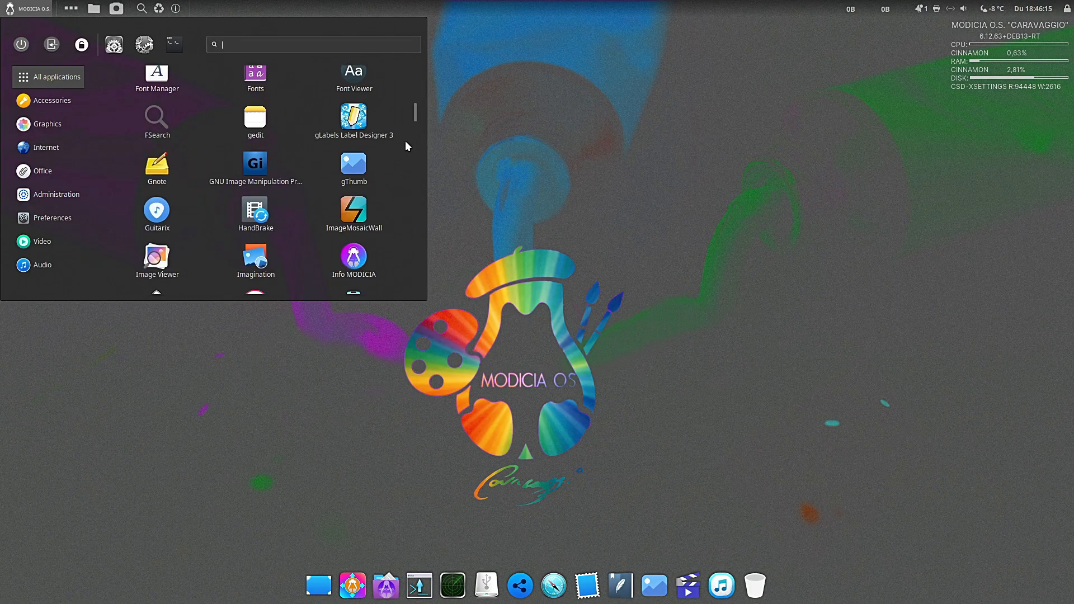
scroll(down, 3)
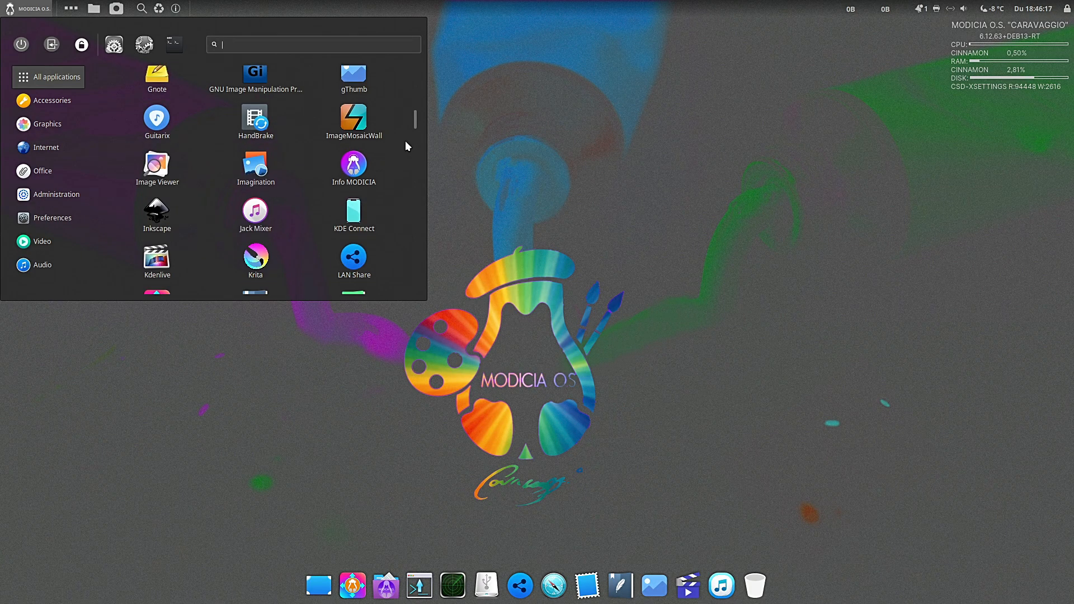
scroll(down, 3)
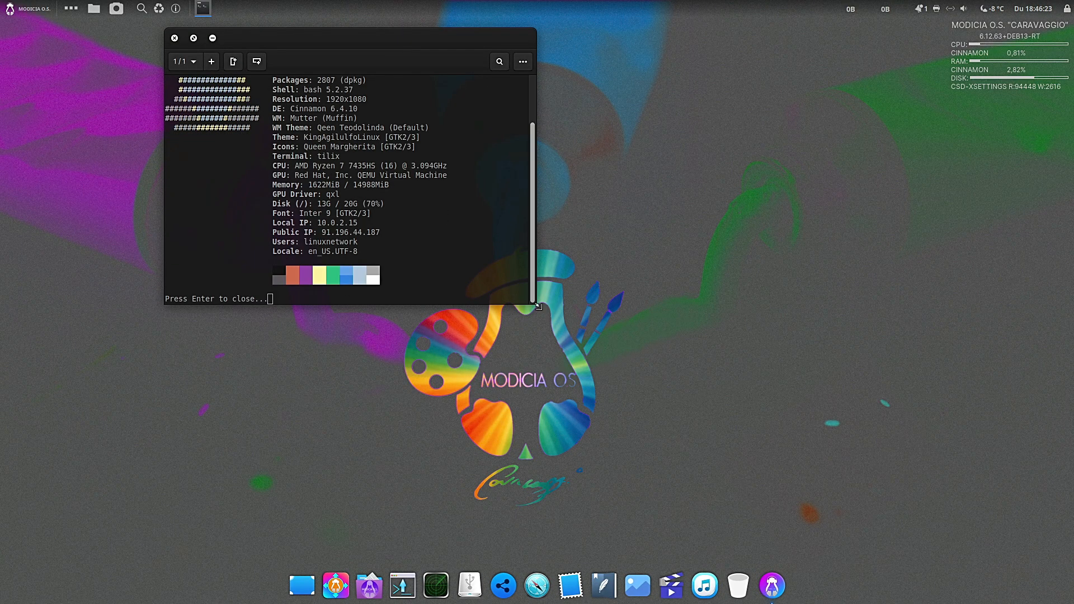
Step: Select part of the neofetch system summary text in the Tilix terminal
drag(537, 309, 781, 410)
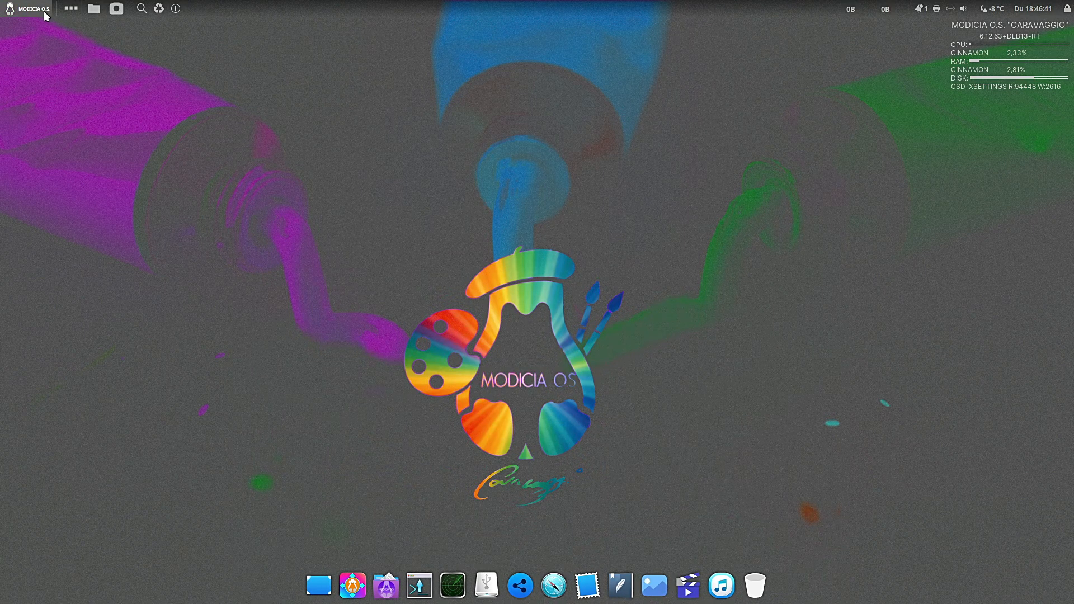
Step: Reopen the MODICIA O.S. menu and scroll through All applications down into the Settings tools
click(31, 9)
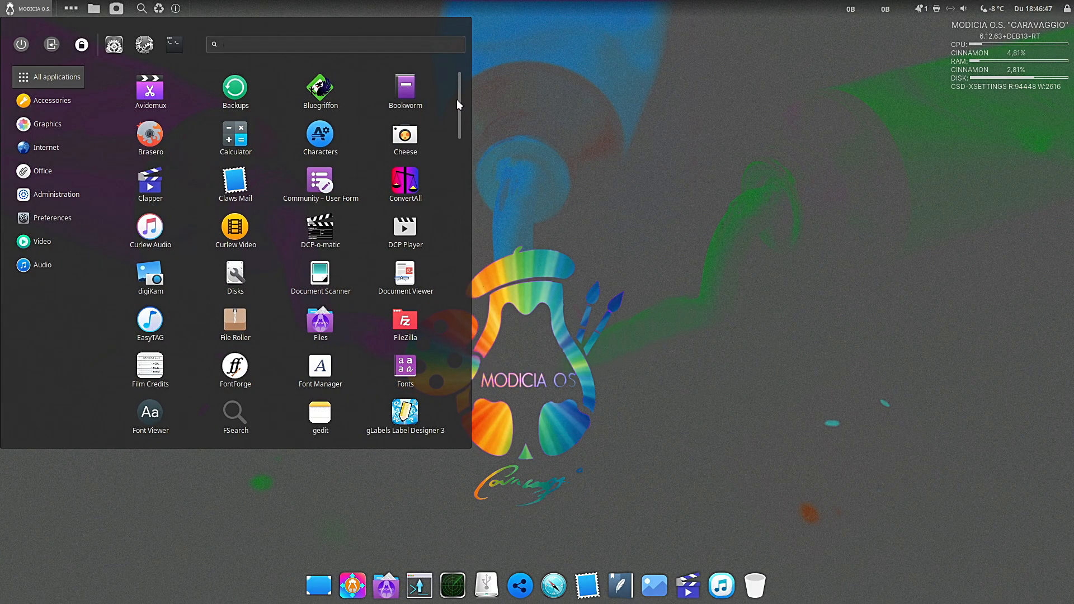
scroll(down, 3)
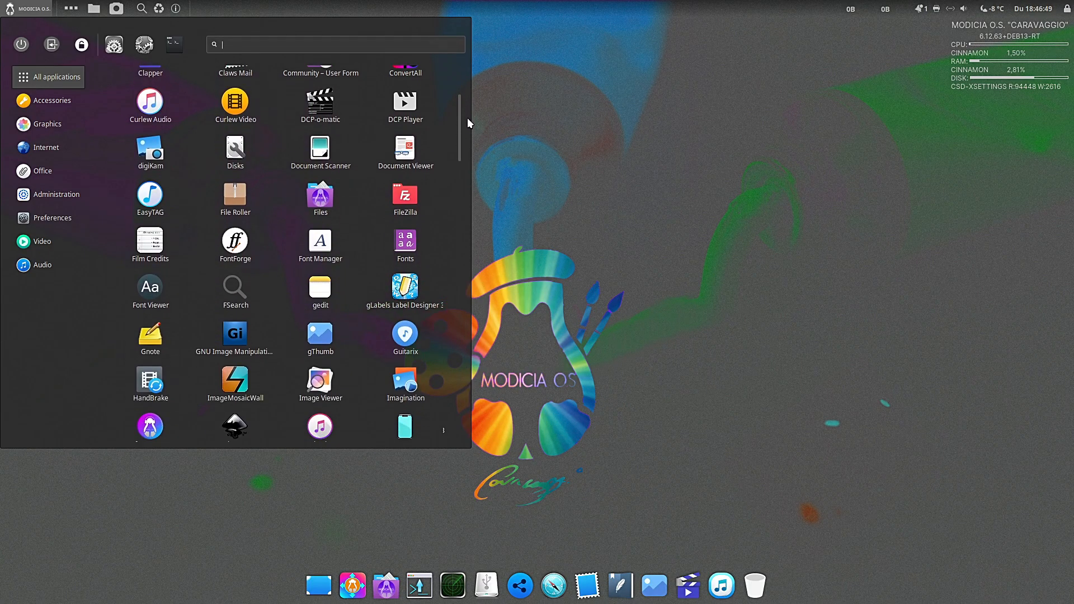
scroll(down, 3)
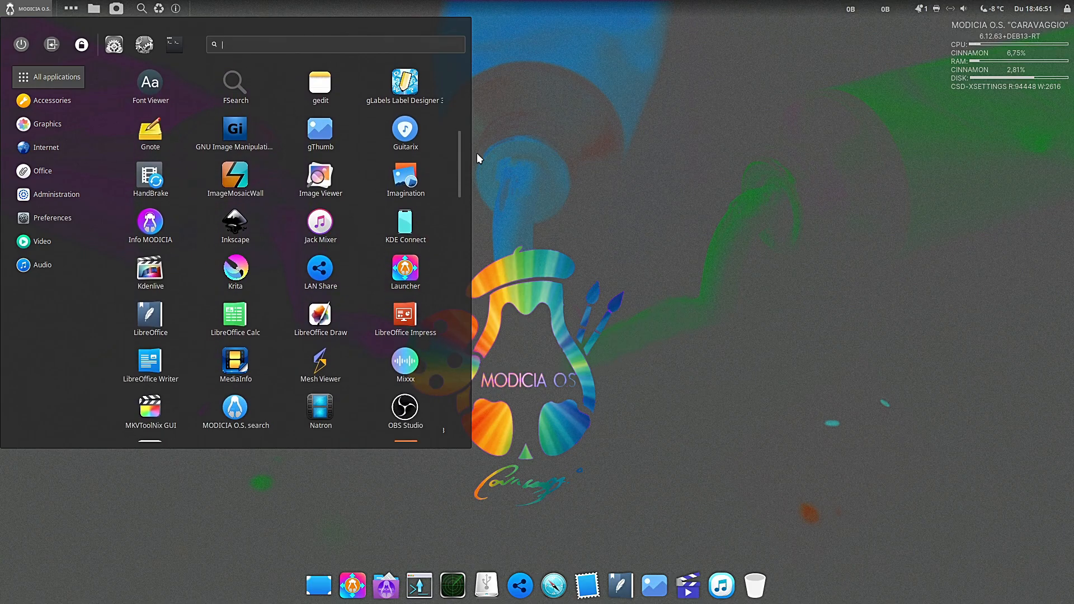
scroll(down, 3)
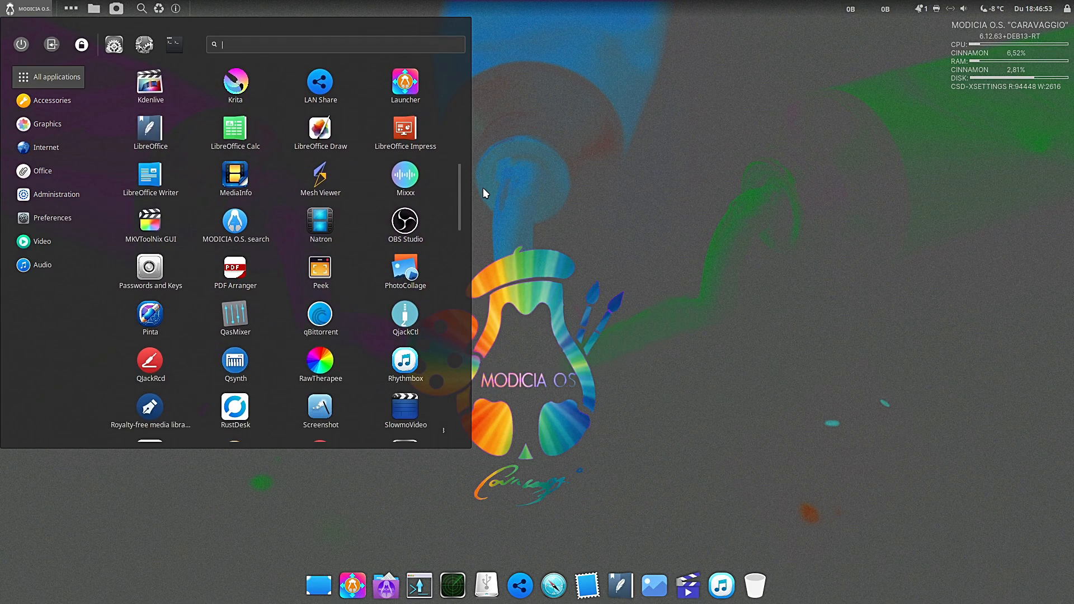
scroll(down, 3)
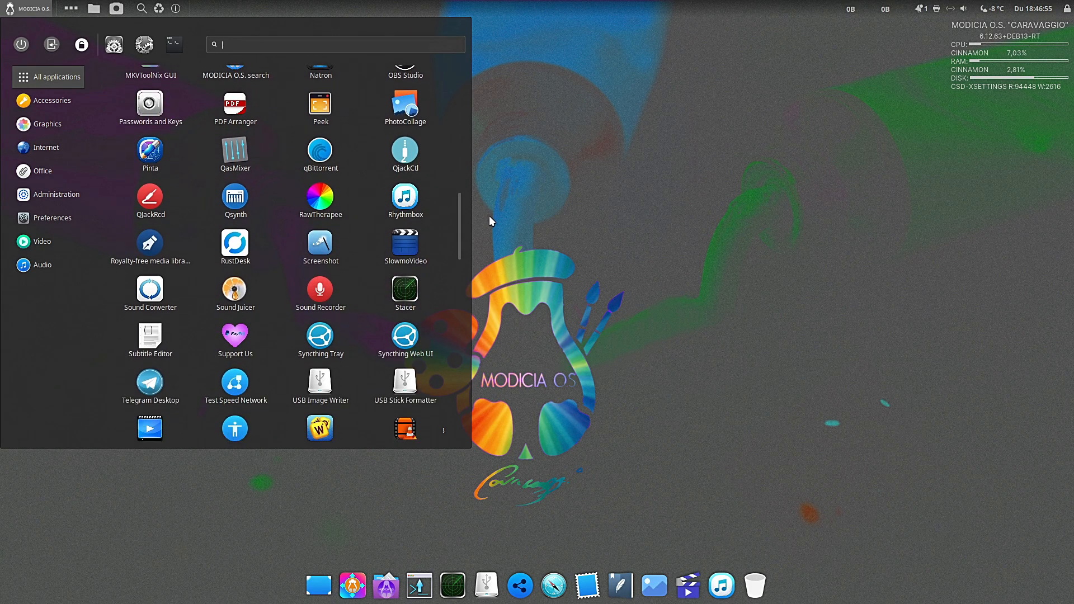
scroll(down, 3)
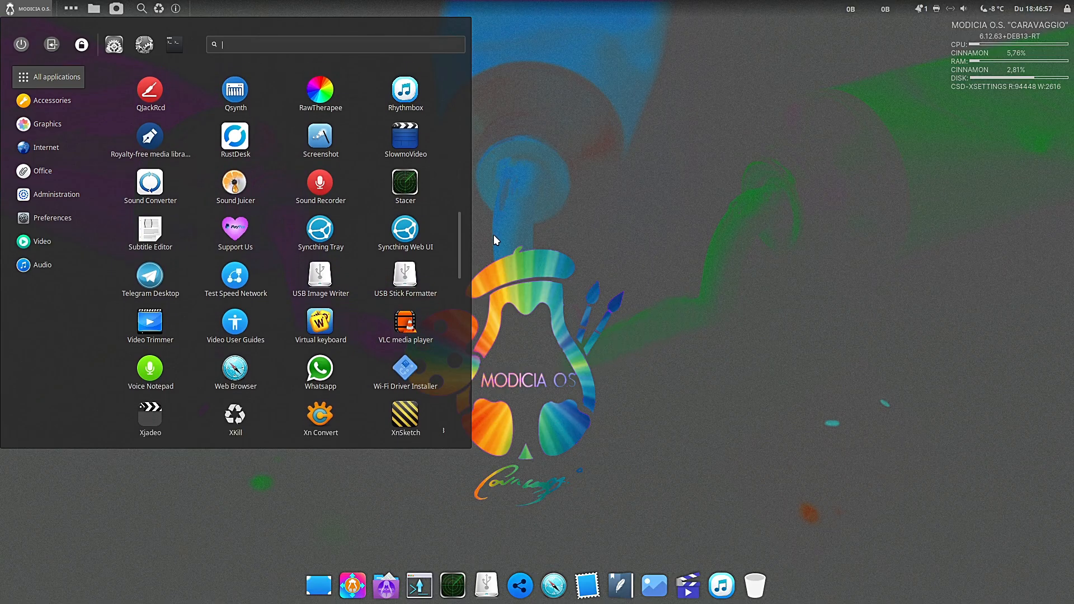
scroll(down, 3)
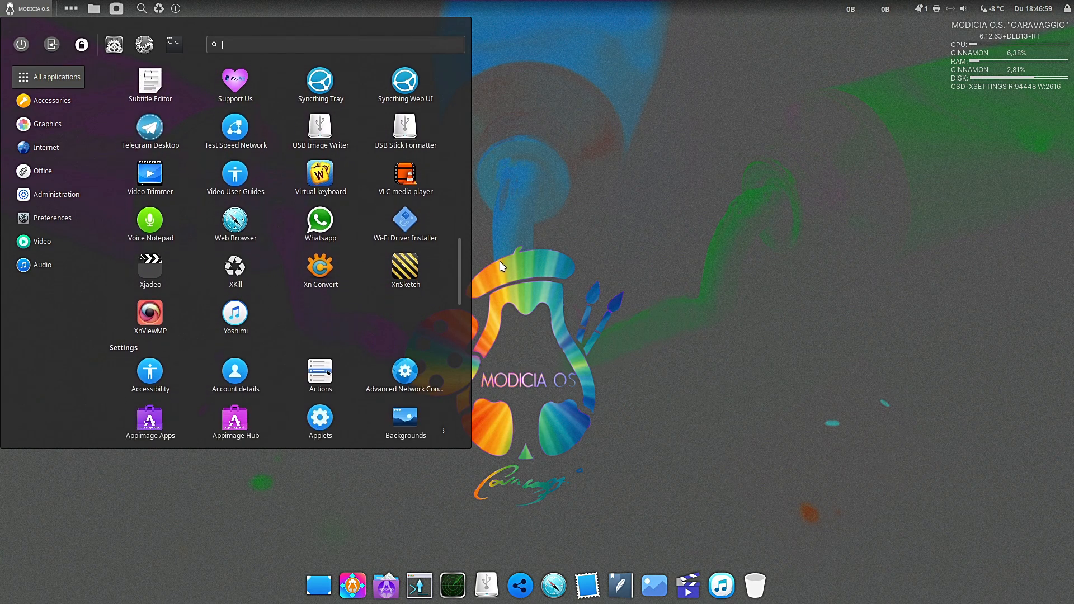
scroll(down, 3)
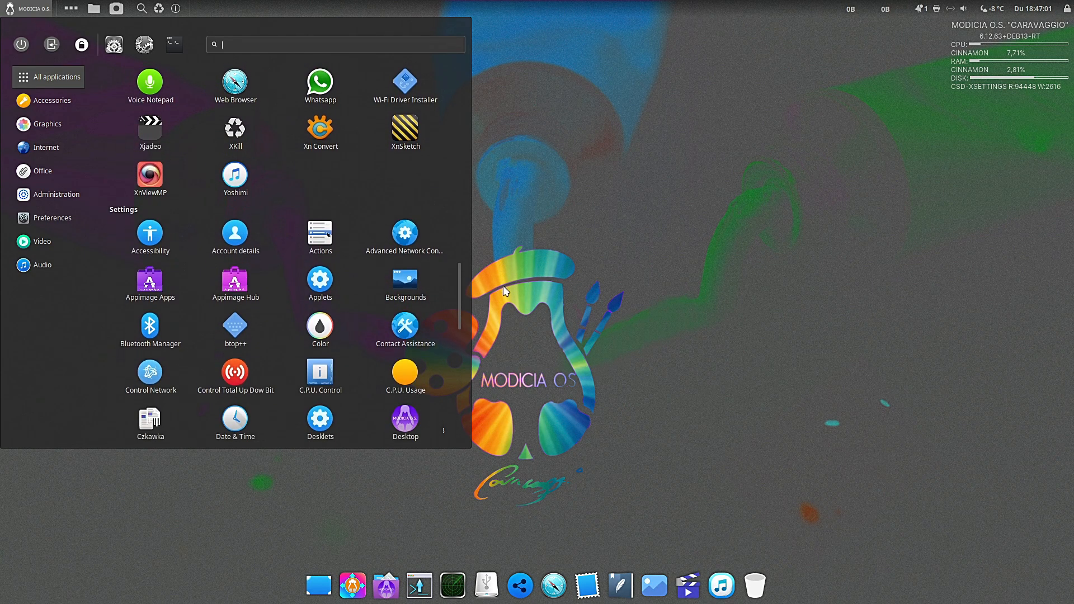
scroll(down, 3)
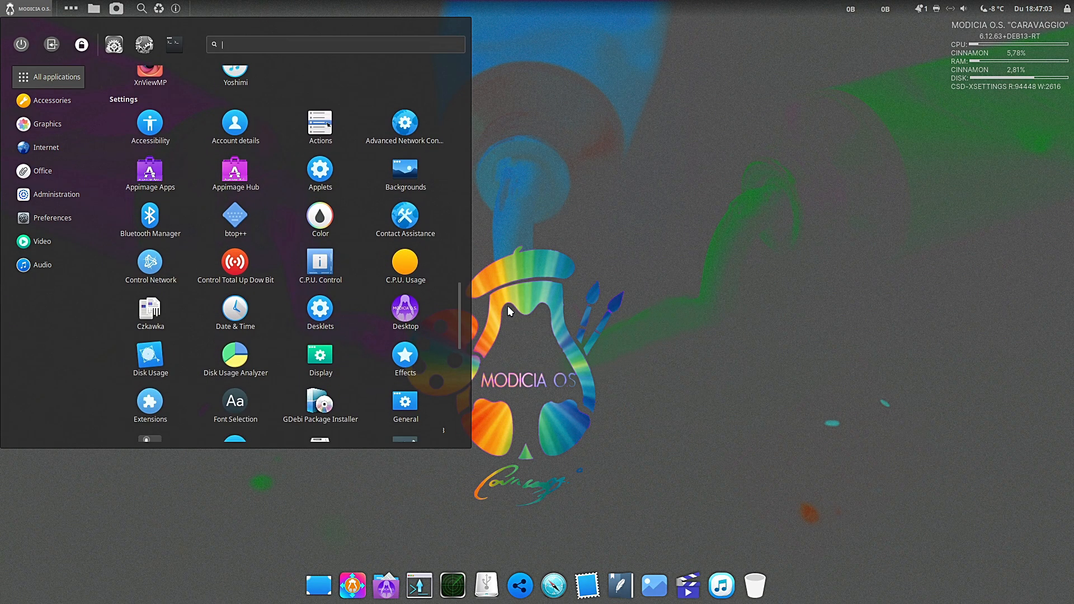
scroll(down, 3)
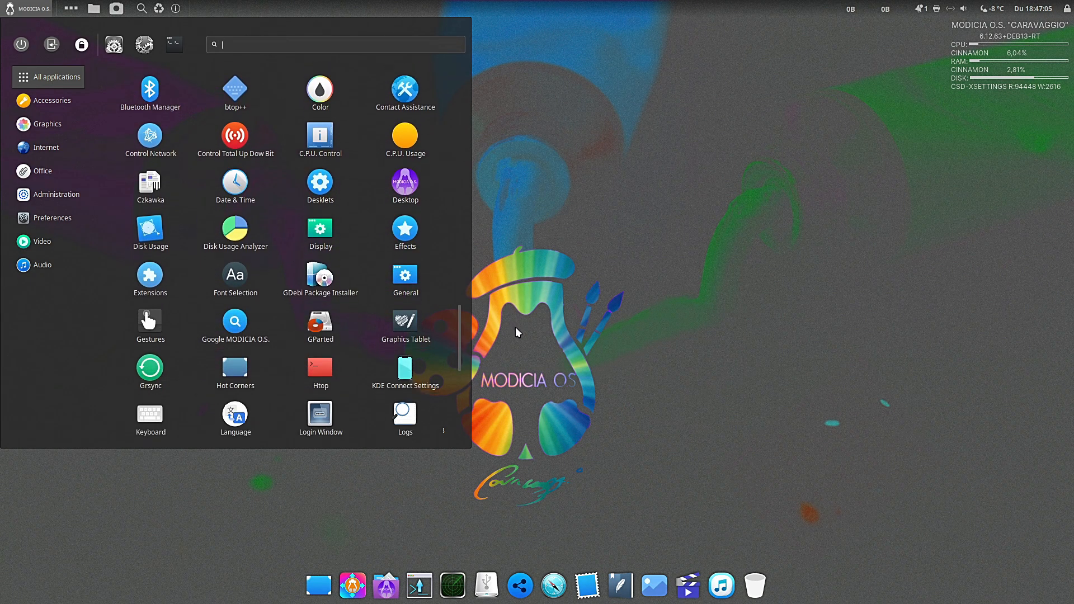
scroll(down, 3)
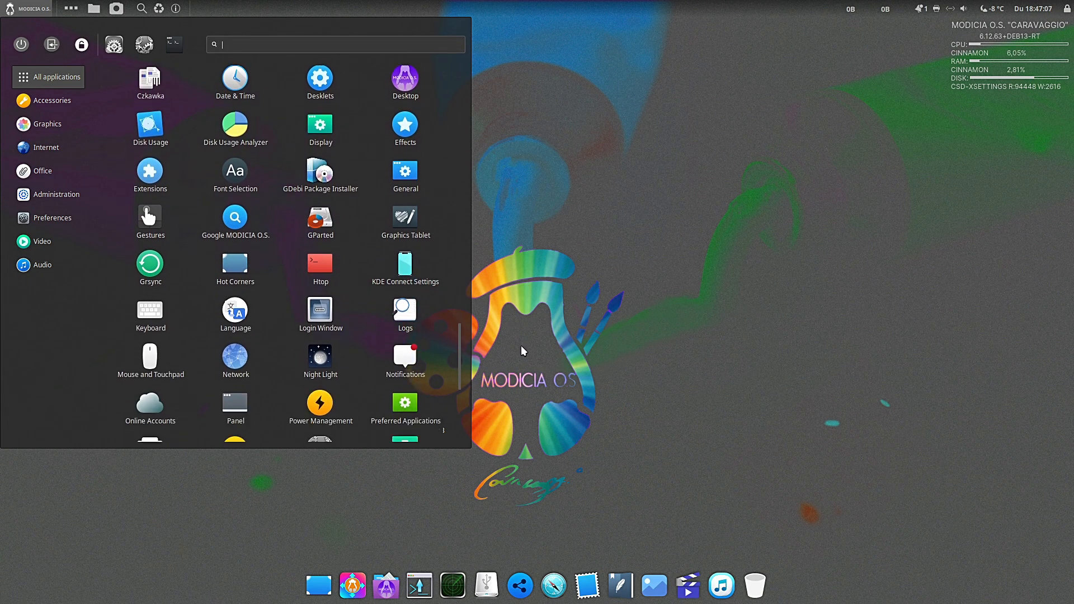
scroll(down, 3)
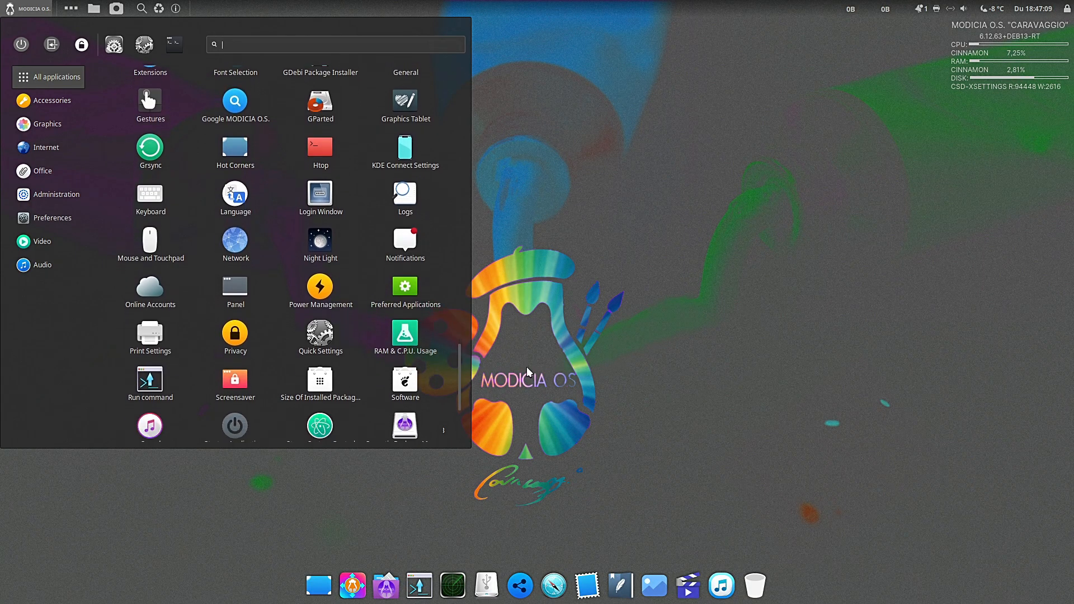
scroll(down, 3)
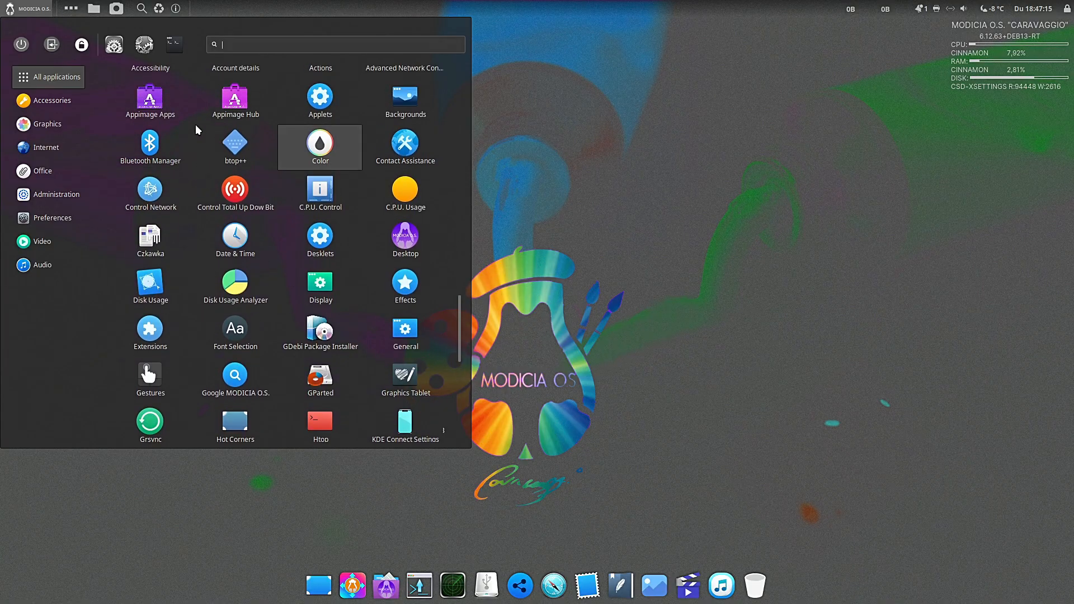
Step: Switch the menu to show only the Accessories category
click(51, 101)
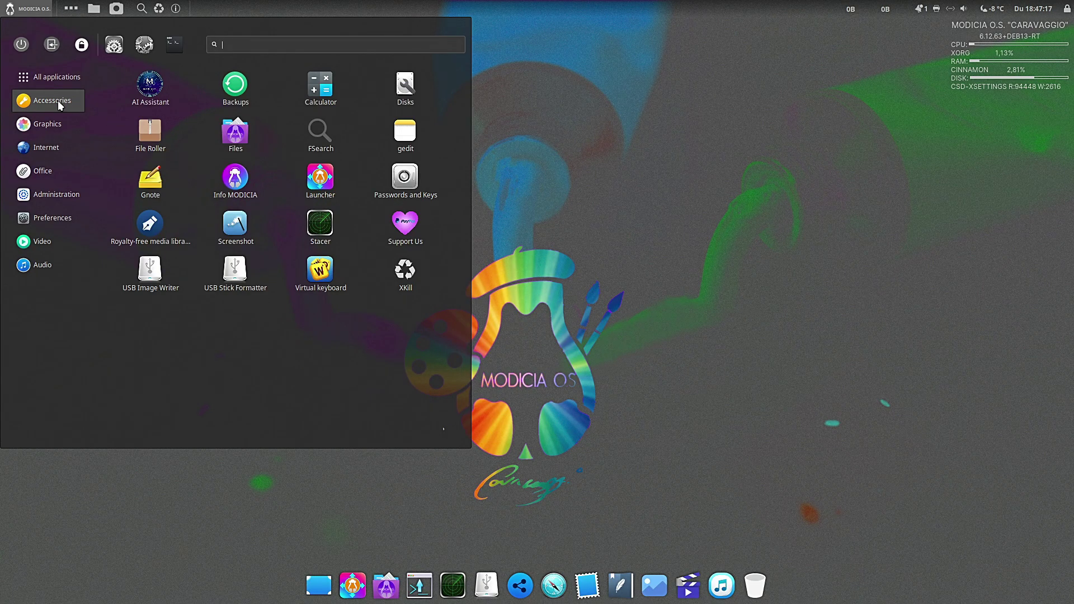